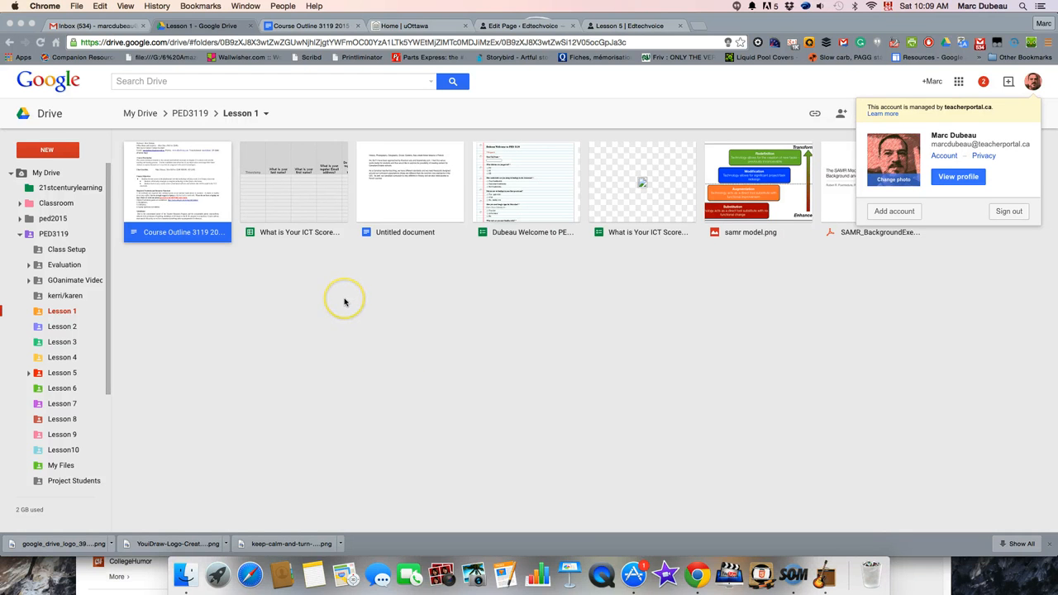
mouse_move(395, 304)
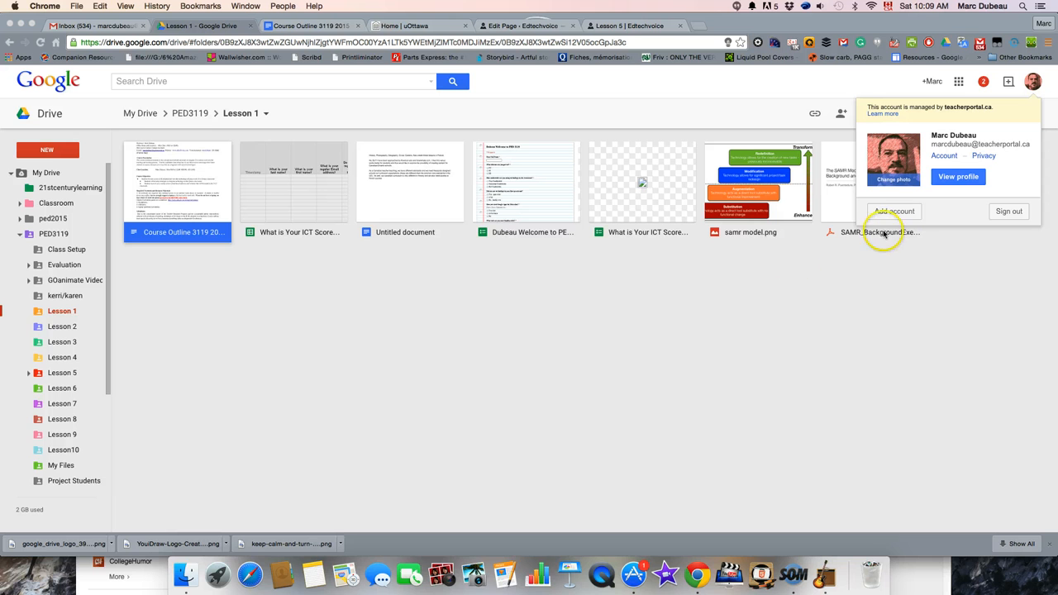
mouse_move(889, 255)
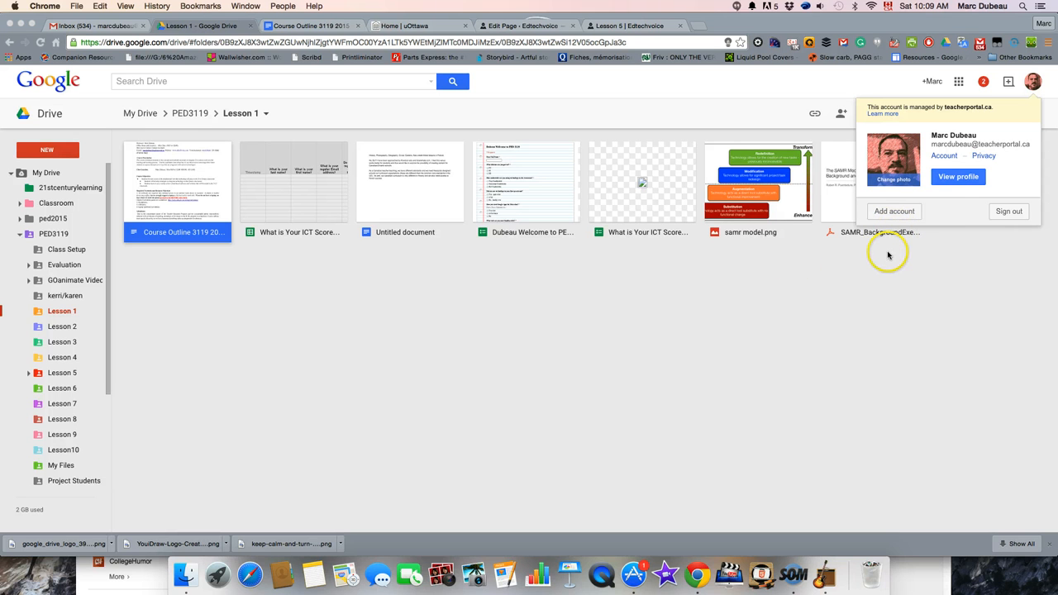
mouse_move(1033, 83)
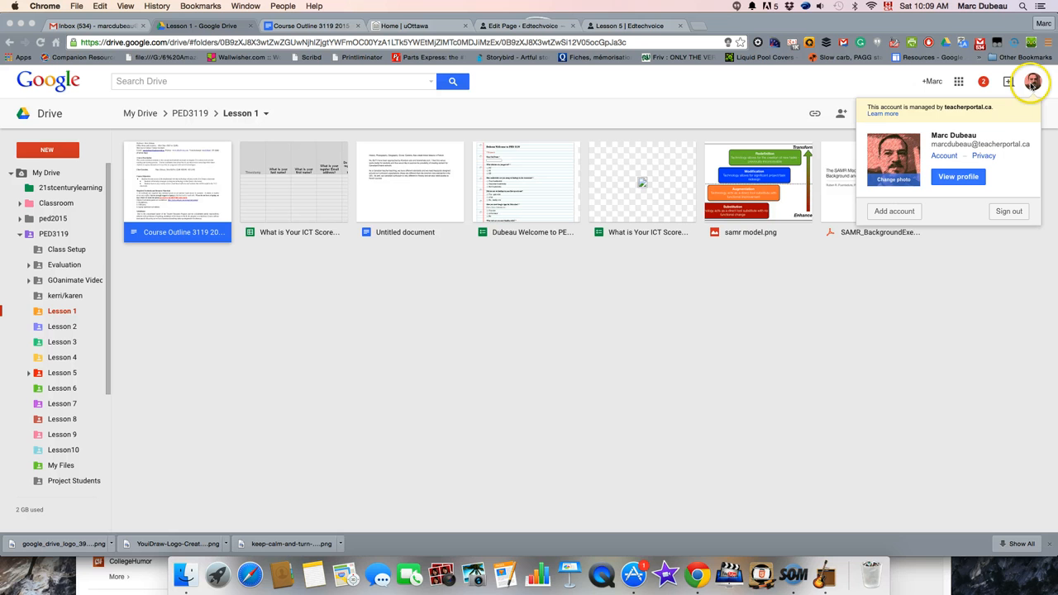
mouse_move(59, 118)
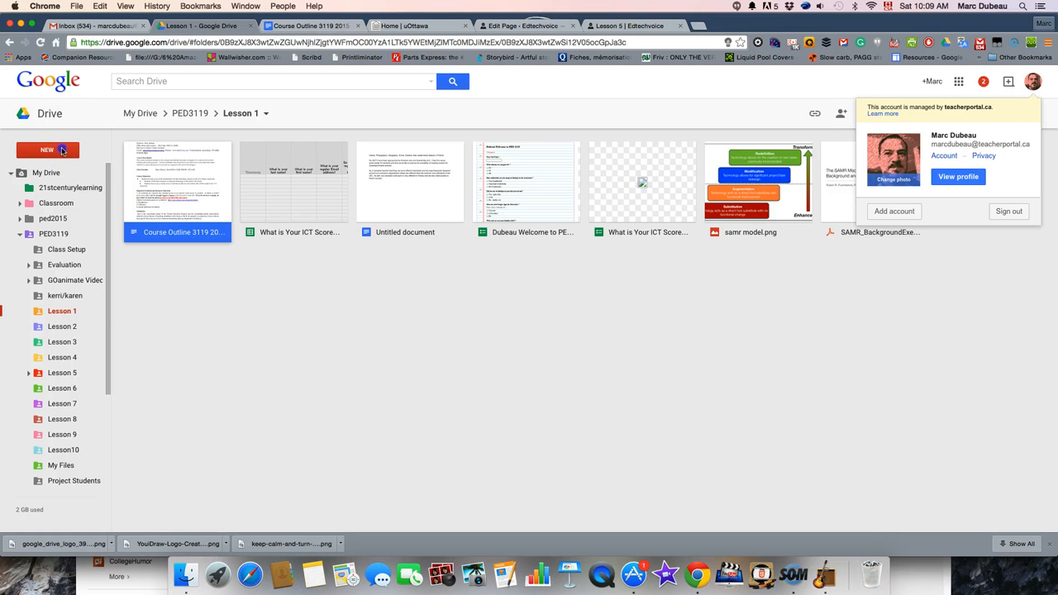
Create a new Google Form from New > More and confirm creating it in the shared Lesson 1 folder.
click(47, 149)
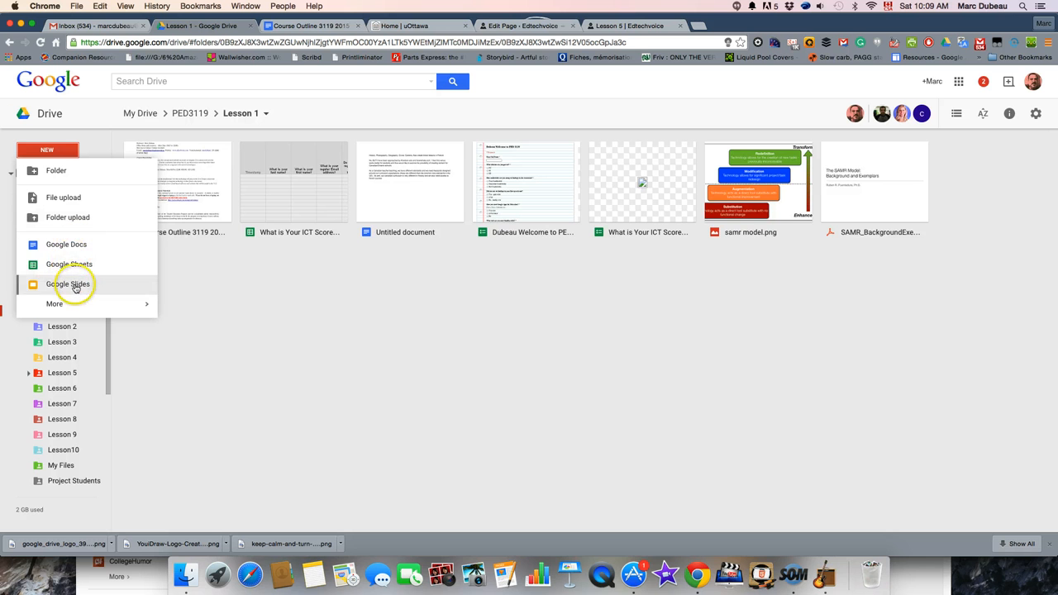
click(68, 283)
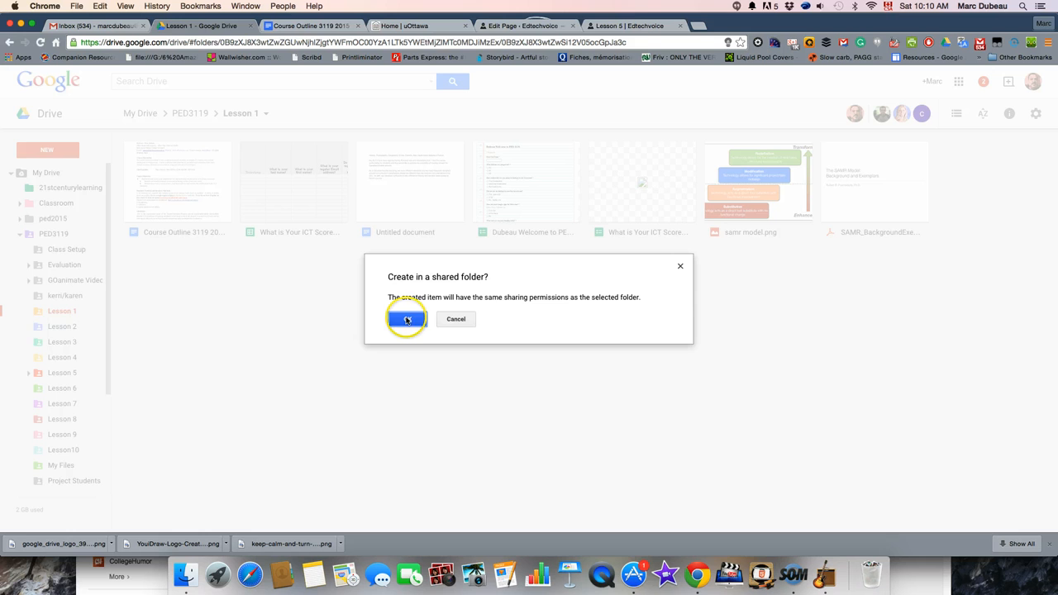
click(406, 319)
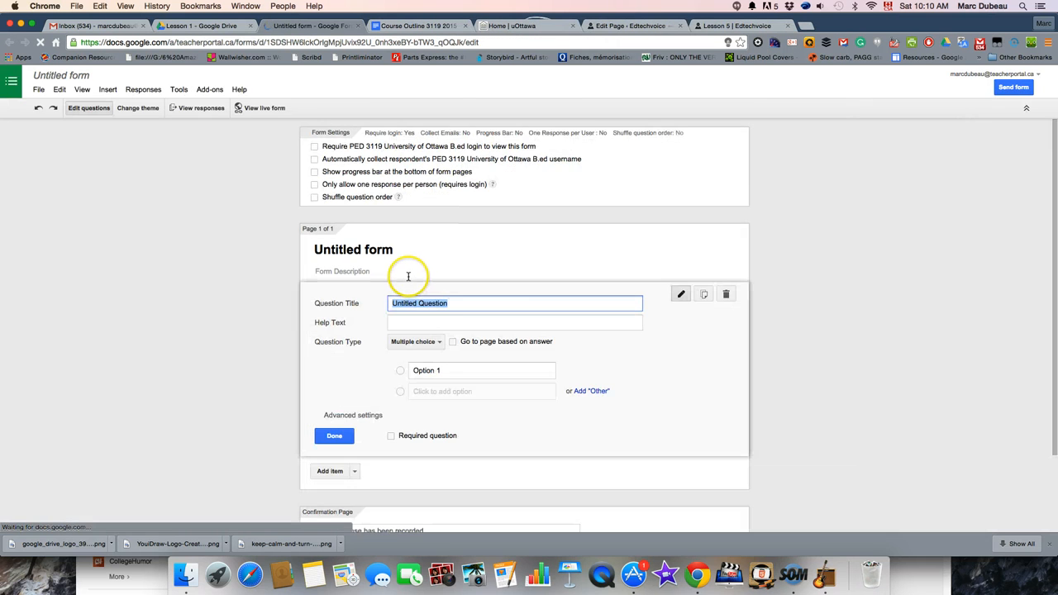
Title the form 'Sample Questionaire' and type the question 'HOw are things today?'.
click(314, 146)
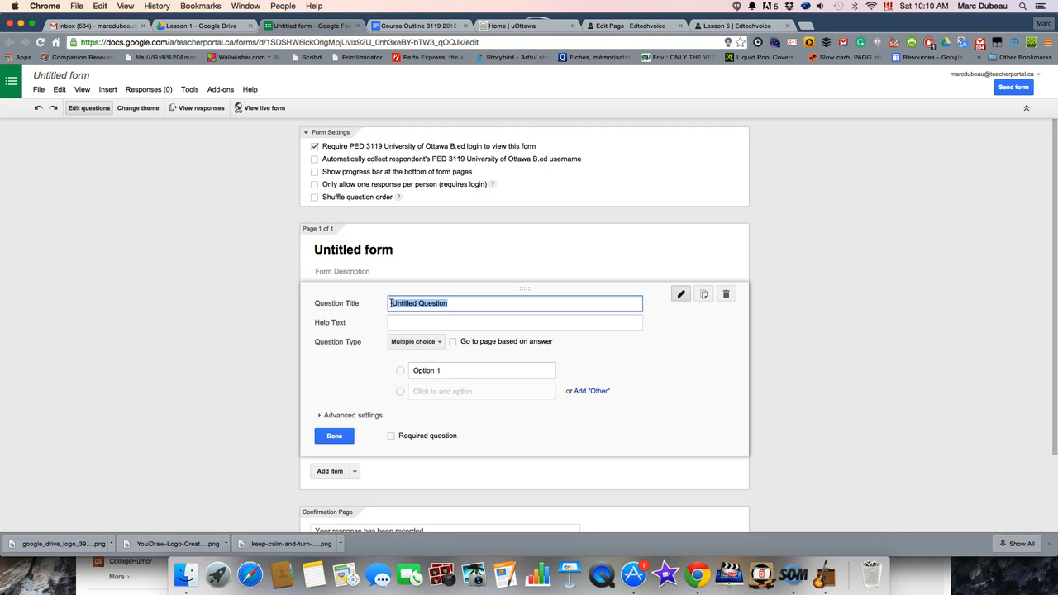
text(Samp)
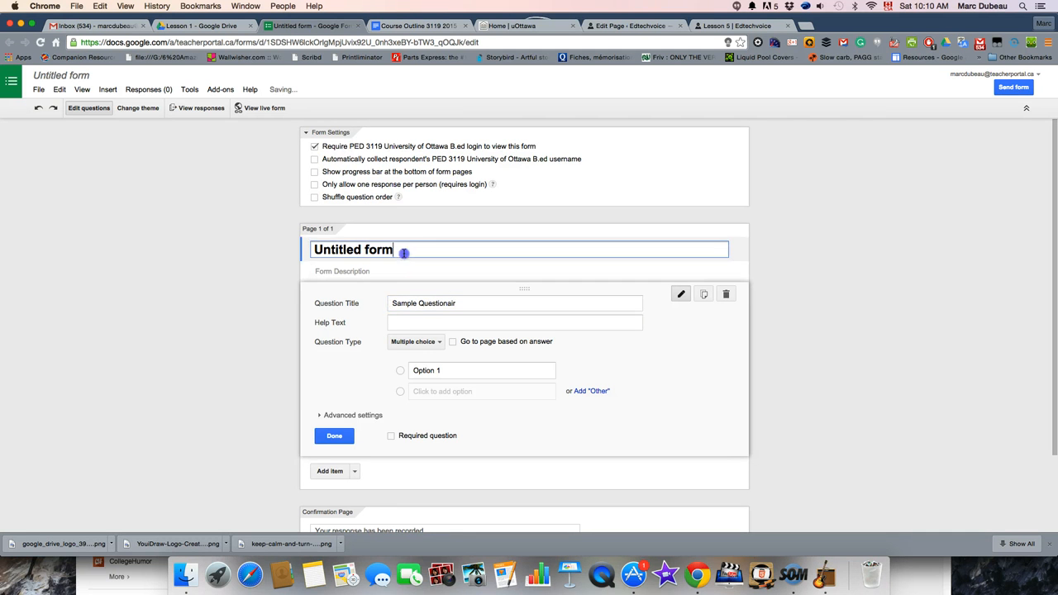
text(Sample Questionaire)
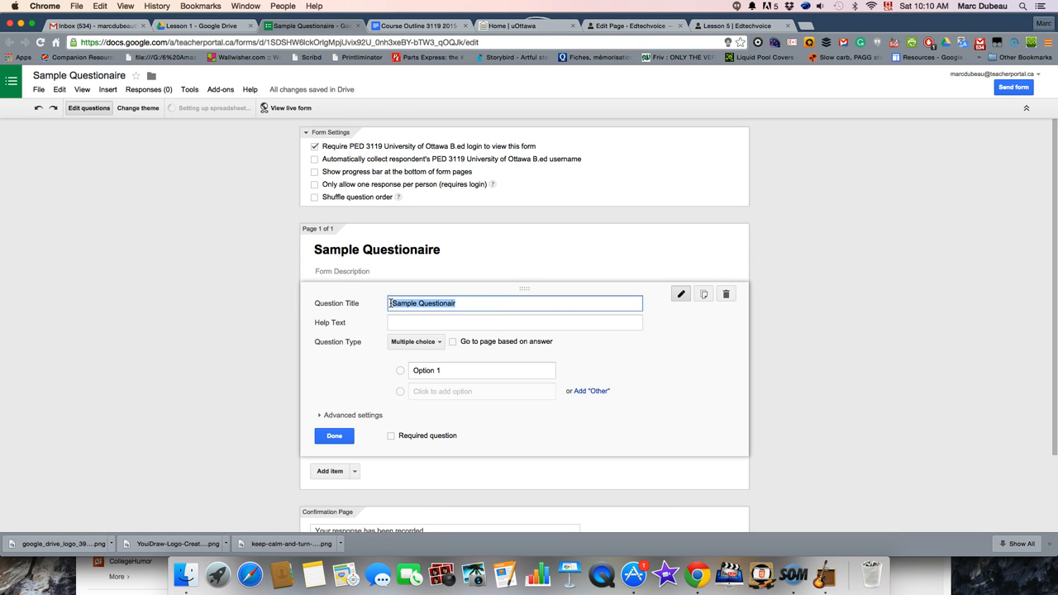
text(How are things t)
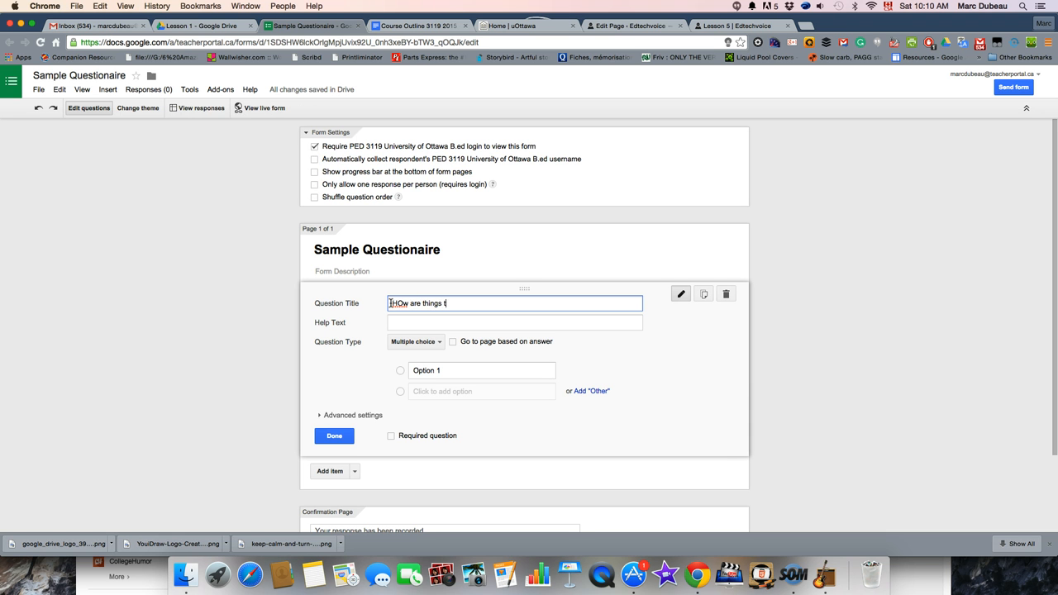
text(oday?)
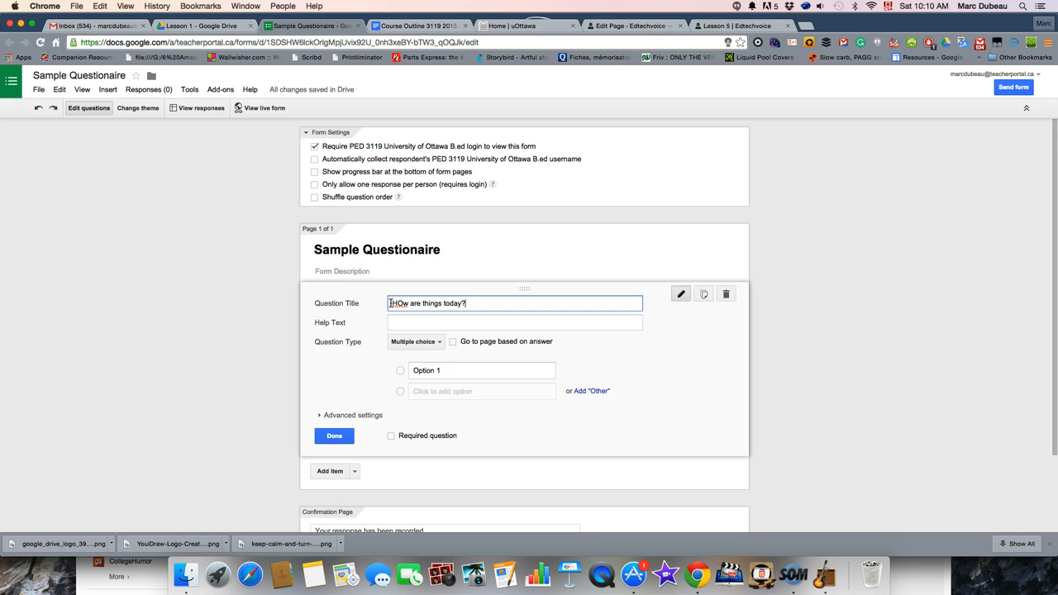
mouse_move(433, 355)
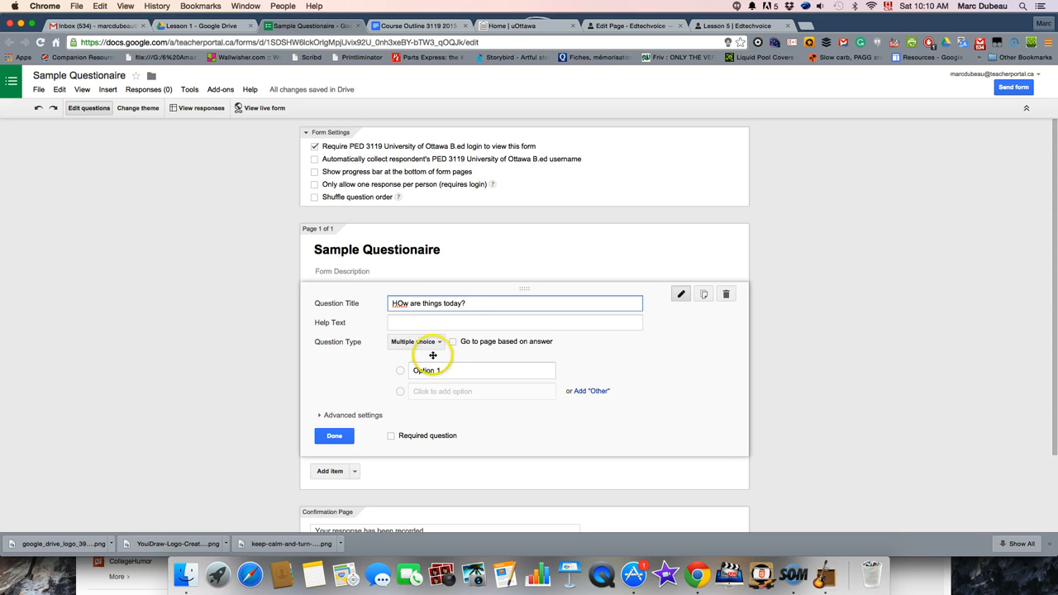
Try the Text and Paragraph text question types, then return to Multiple choice.
click(414, 341)
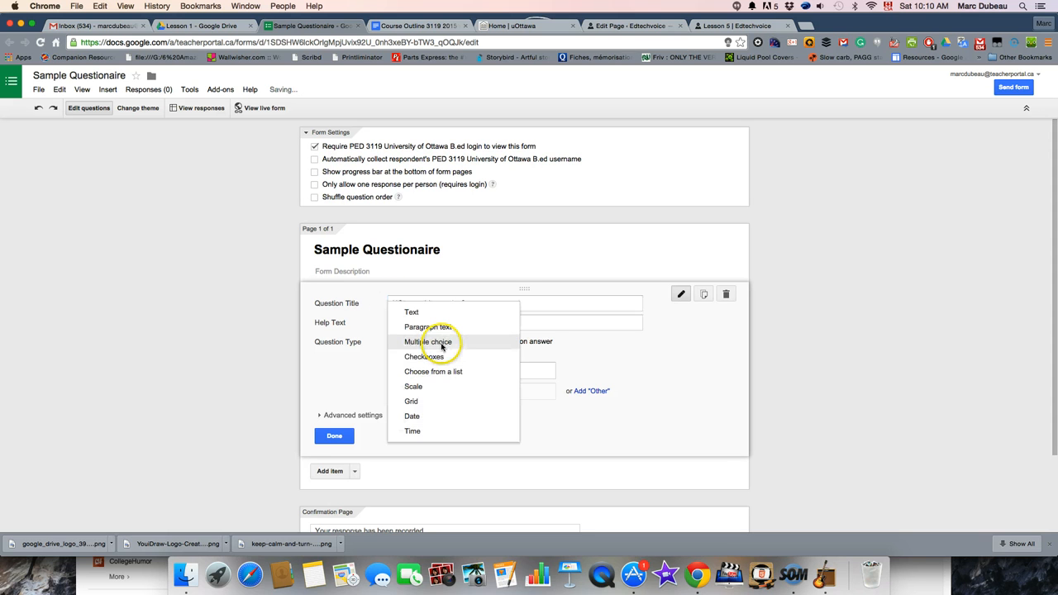
mouse_move(428, 326)
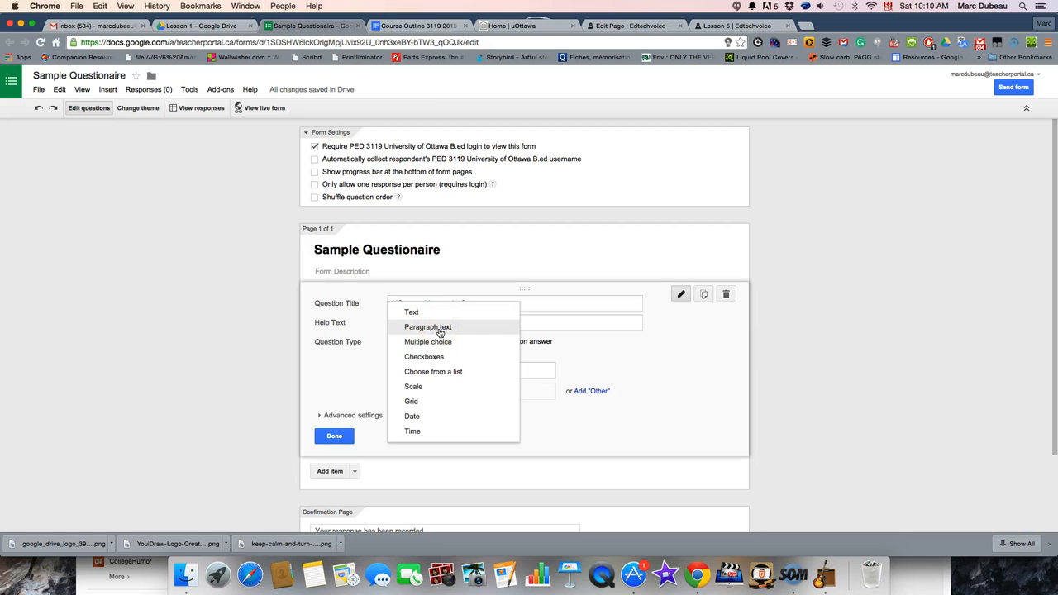
mouse_move(428, 341)
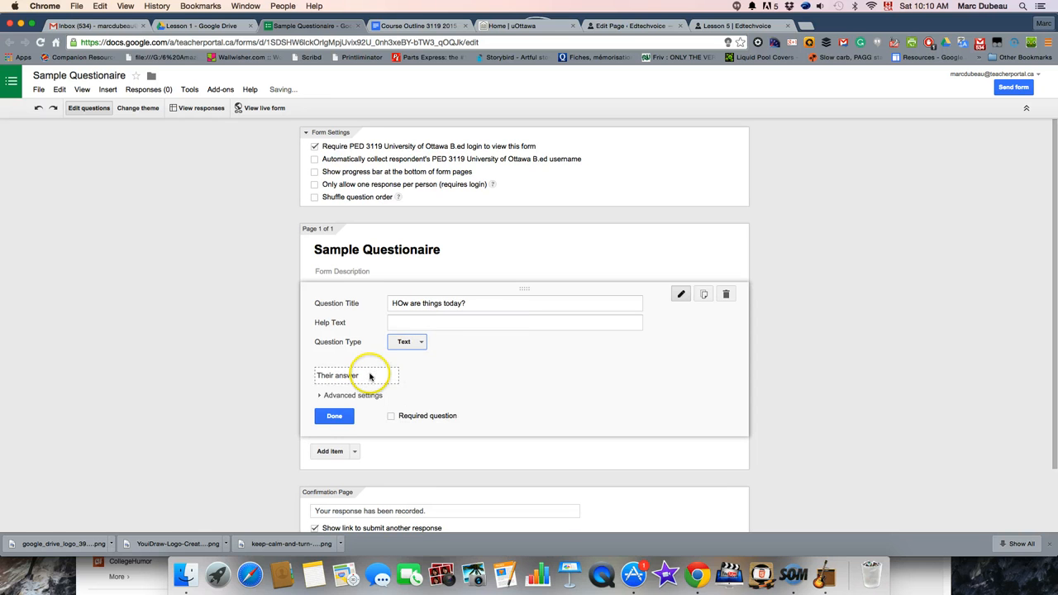
click(408, 342)
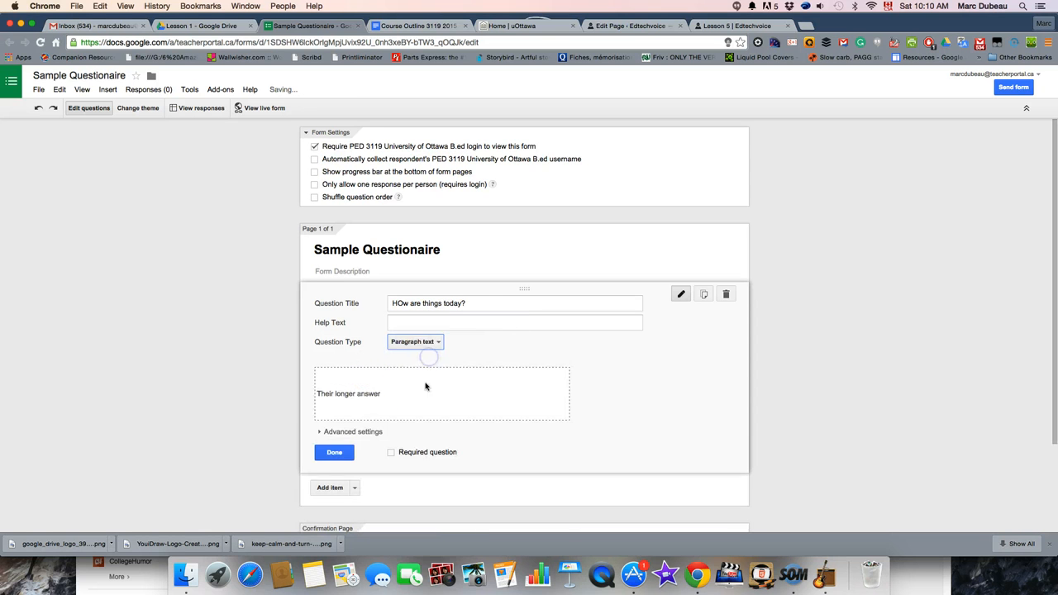
click(439, 341)
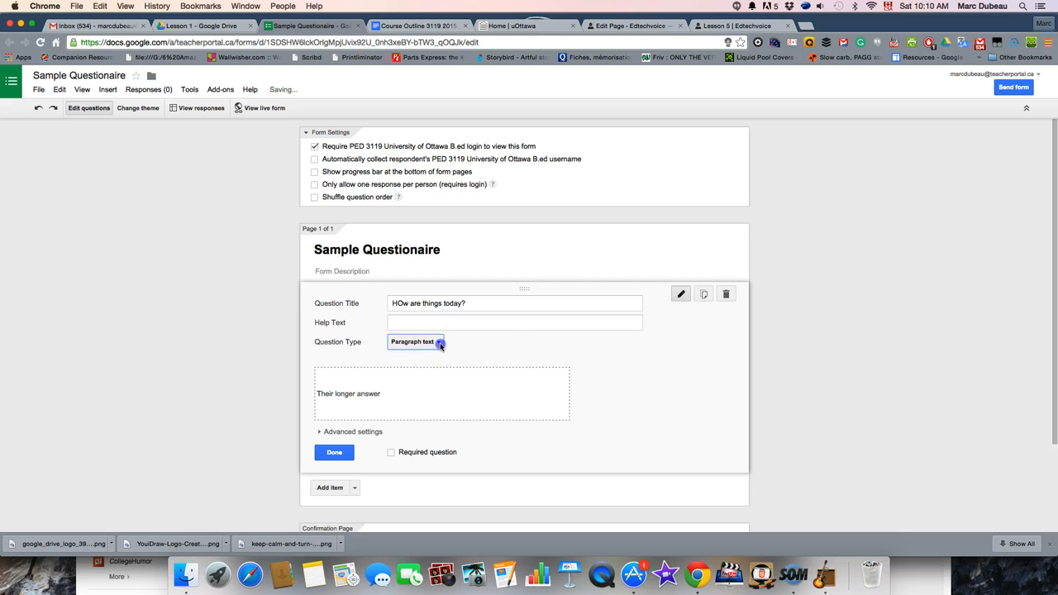
click(415, 341)
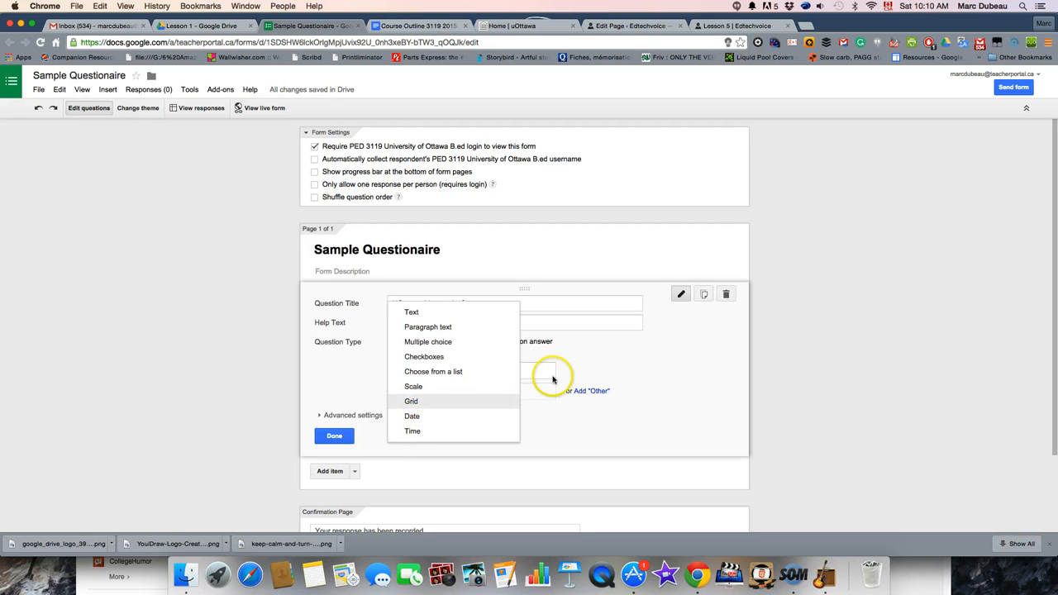
click(427, 342)
text(HOw are things today?)
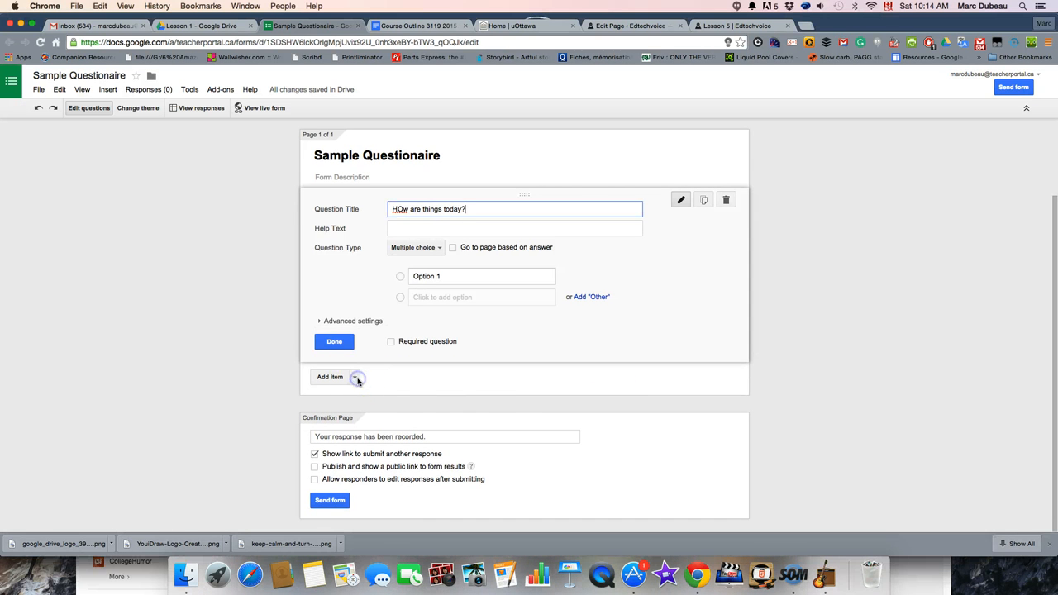
click(356, 377)
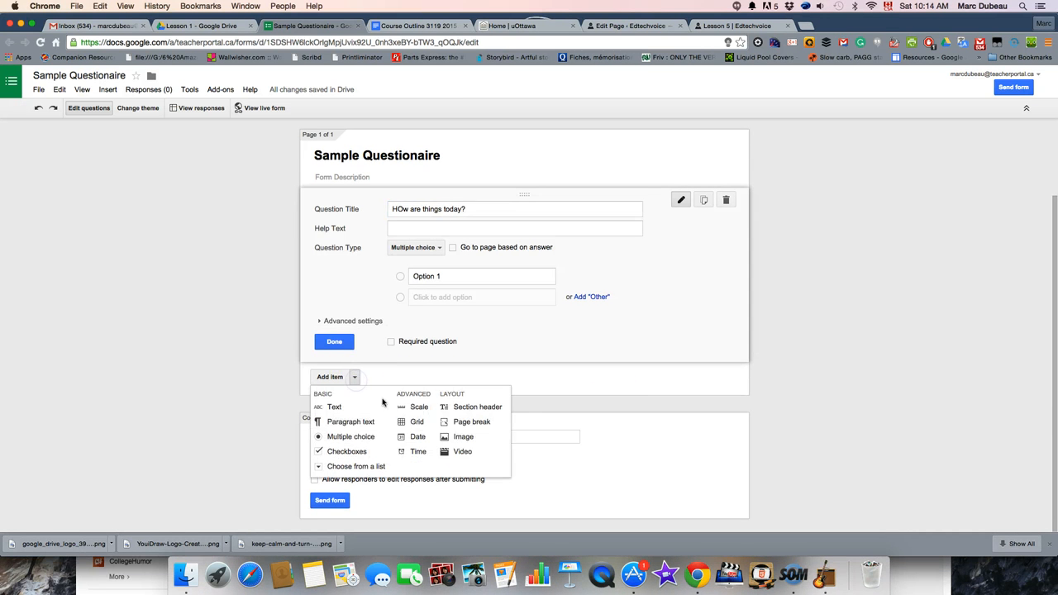
mouse_move(463, 438)
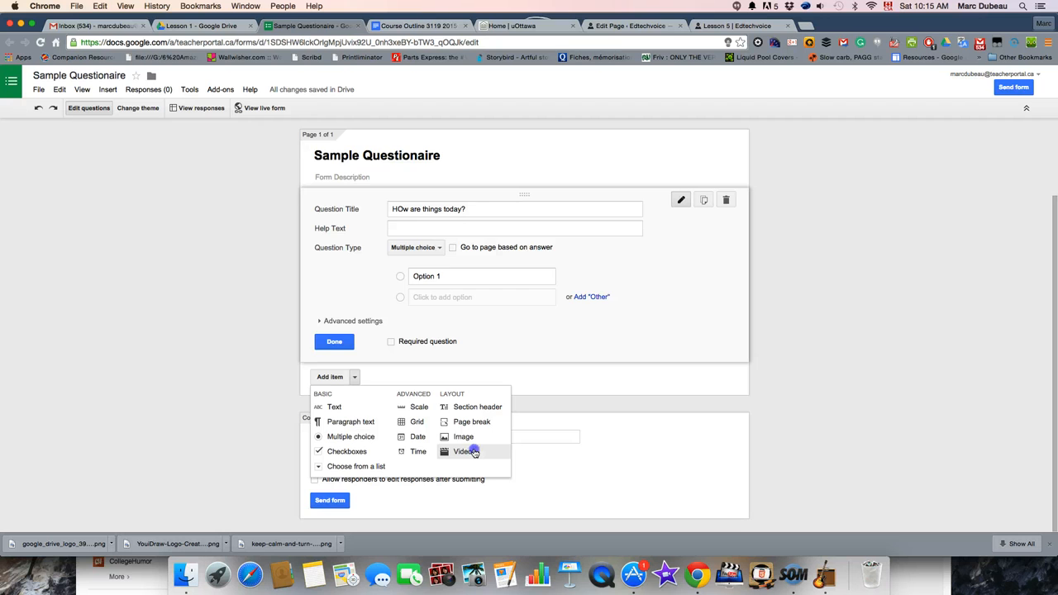
click(464, 452)
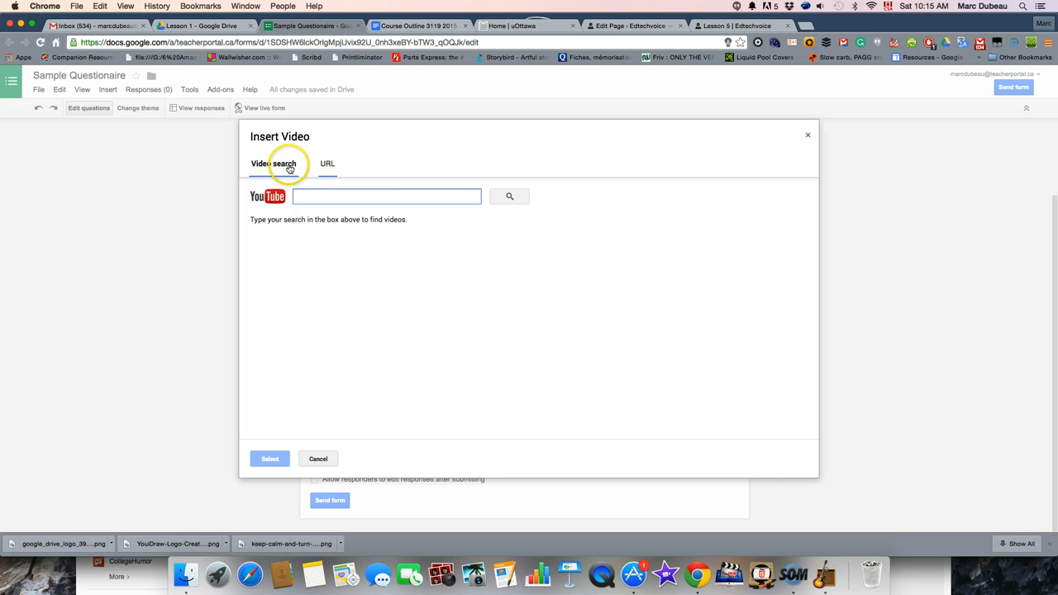
click(318, 459)
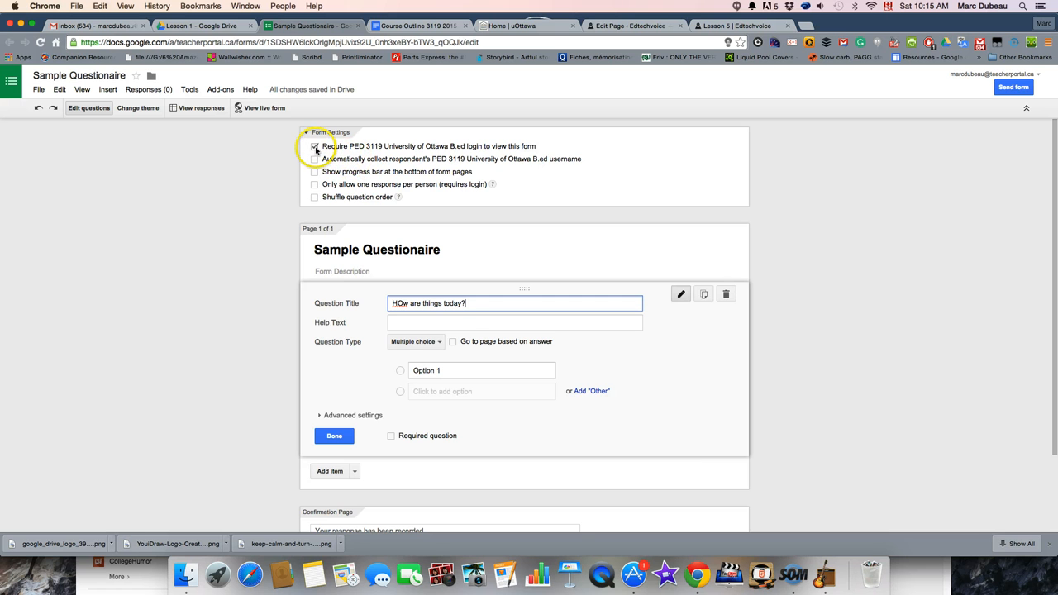
Turn off Require login and add a required text question 'What is your name?'.
click(315, 146)
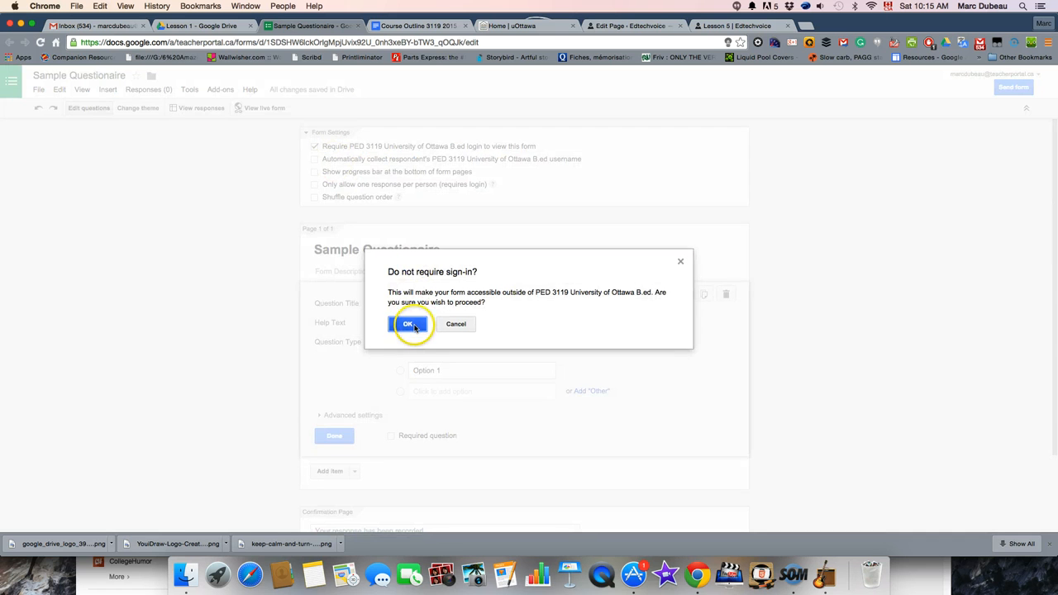
click(408, 324)
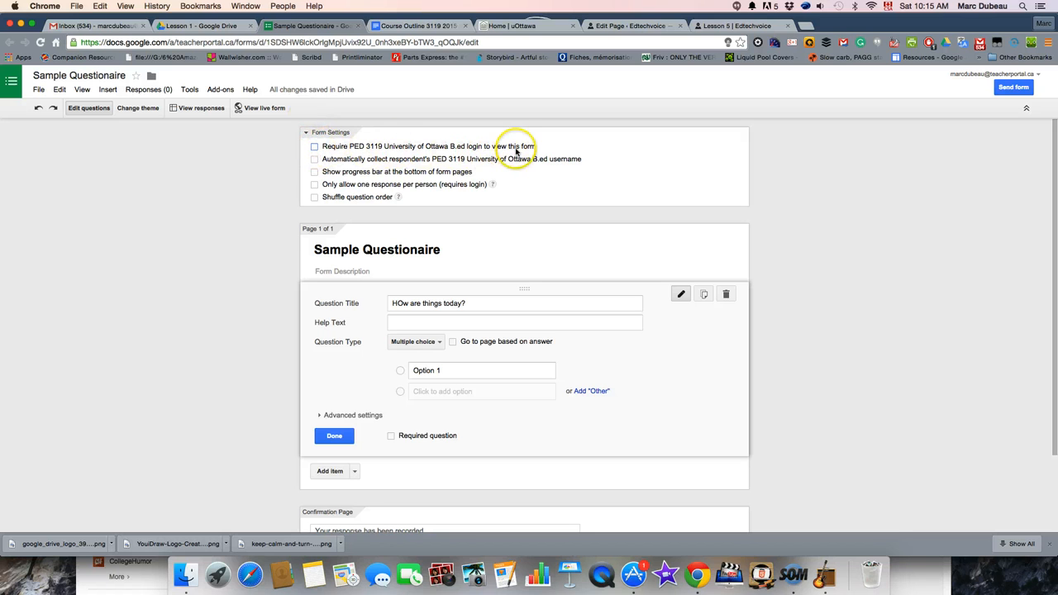
mouse_move(467, 151)
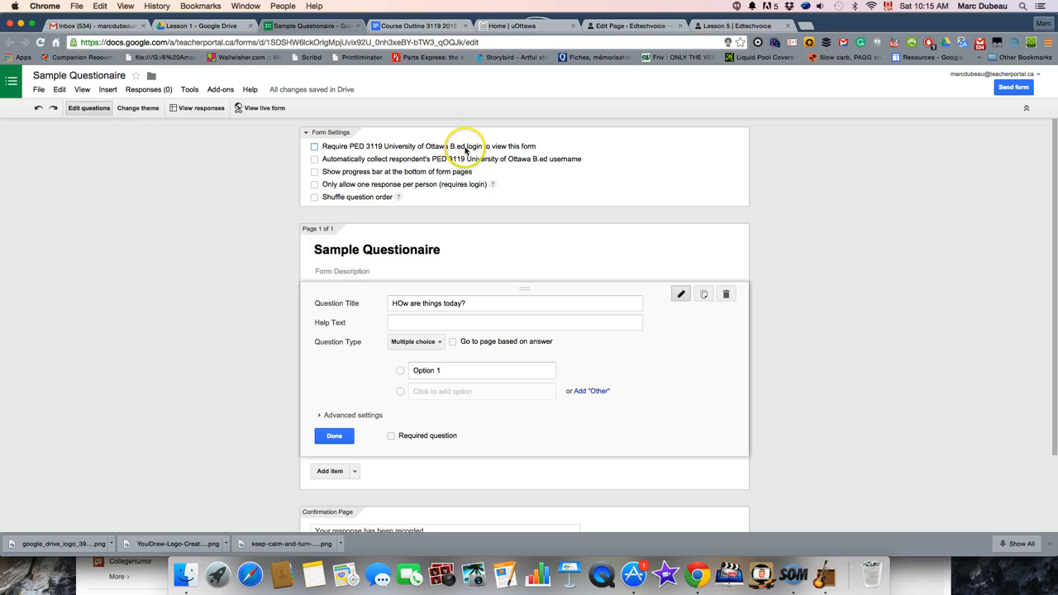
mouse_move(449, 337)
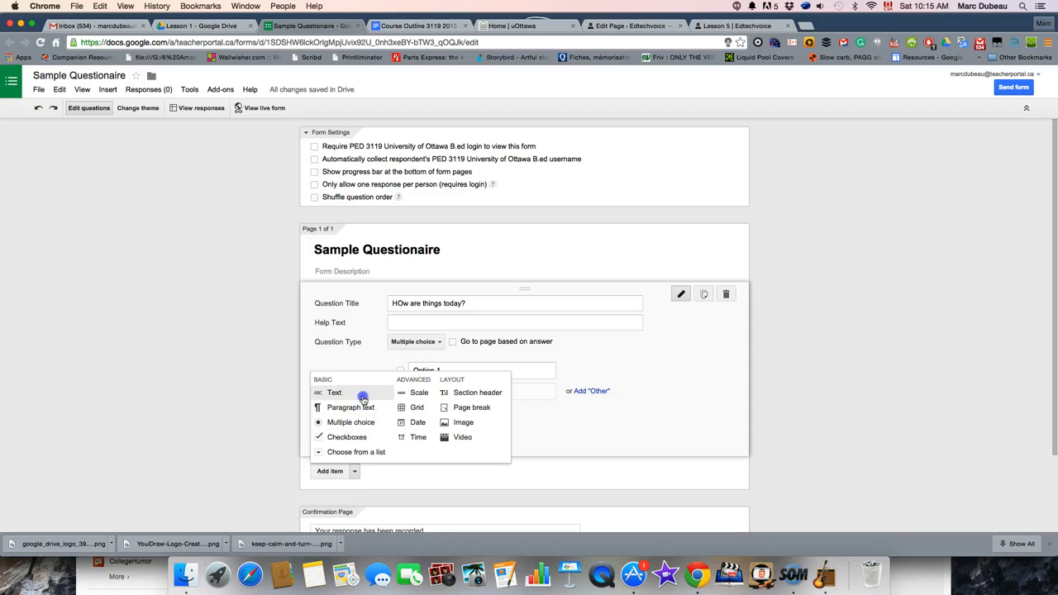
click(334, 392)
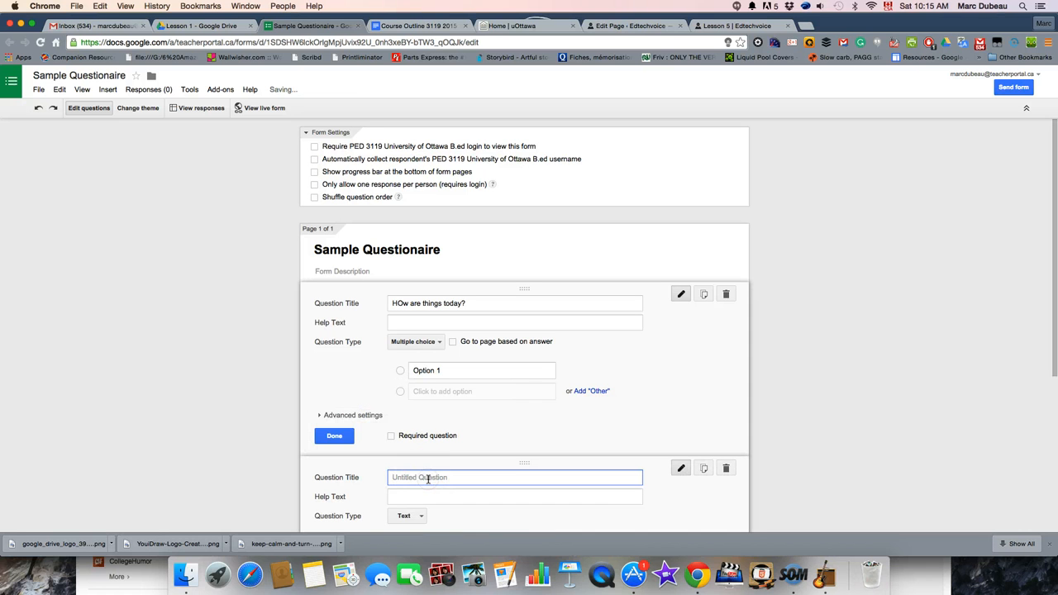
text(What is your na)
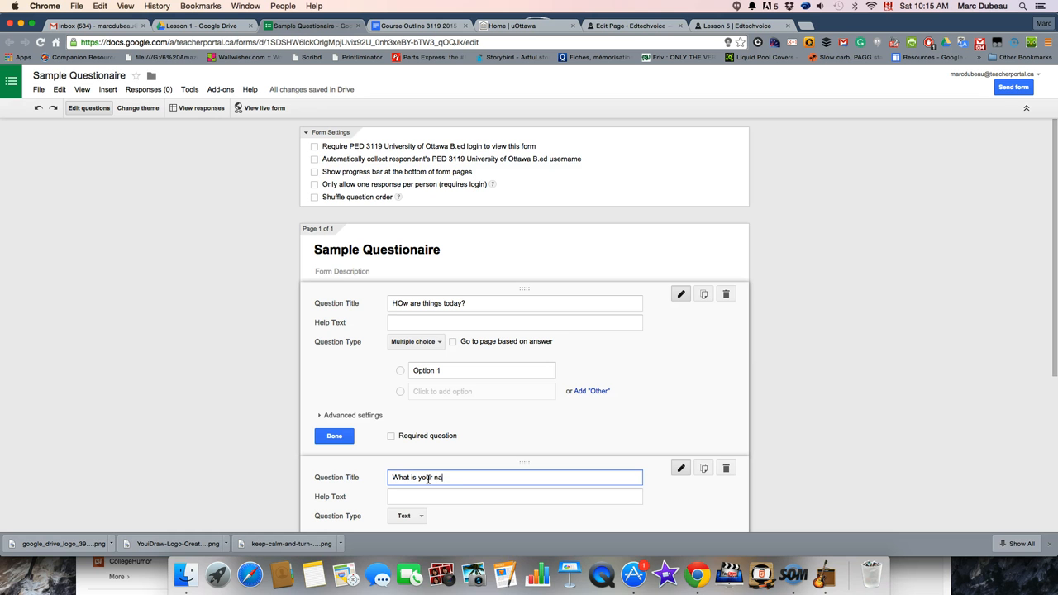
text(me?)
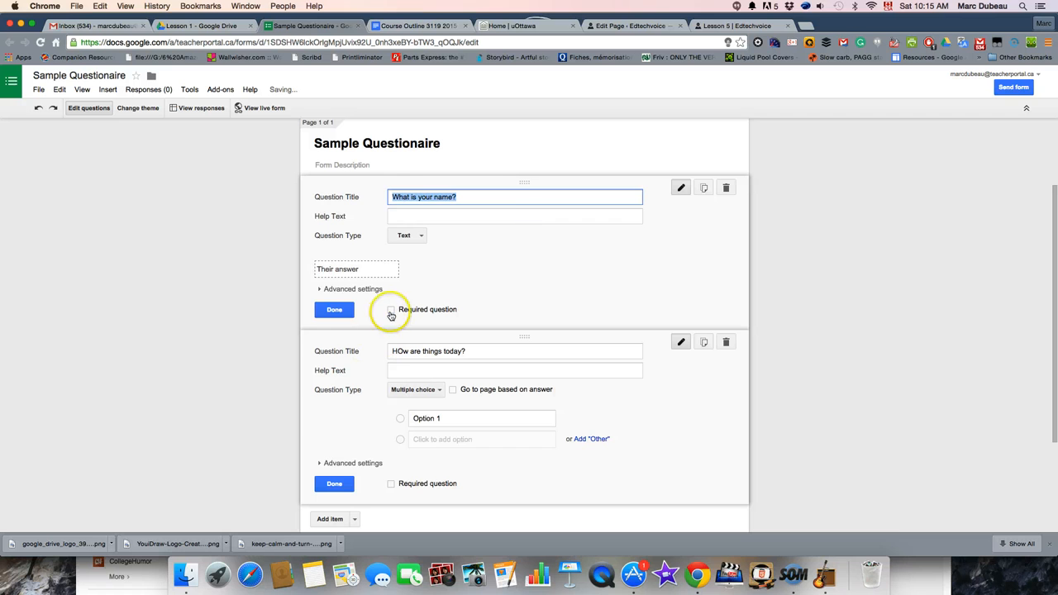
click(391, 309)
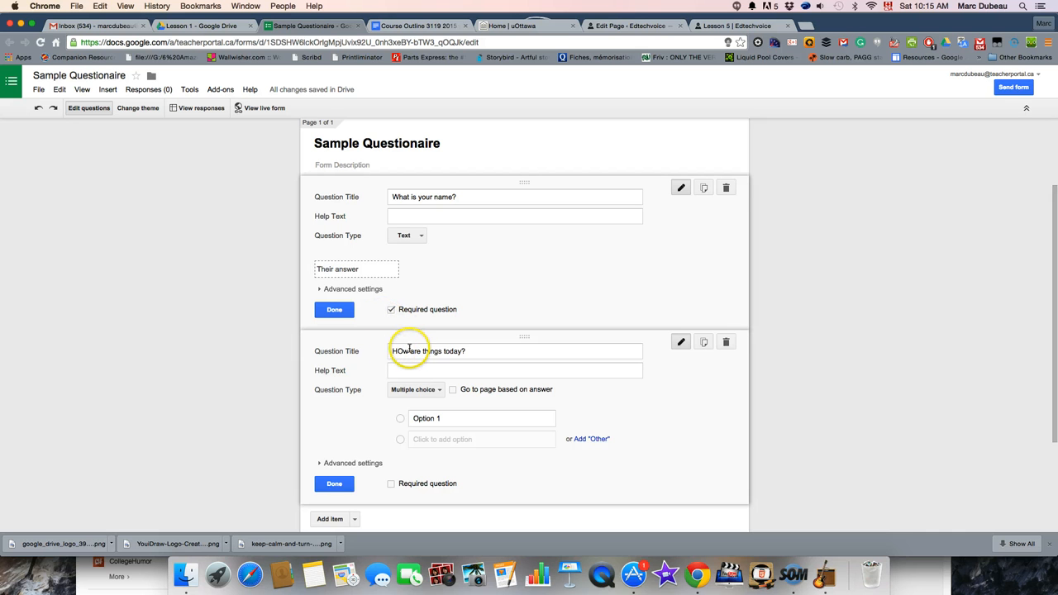
mouse_move(438, 221)
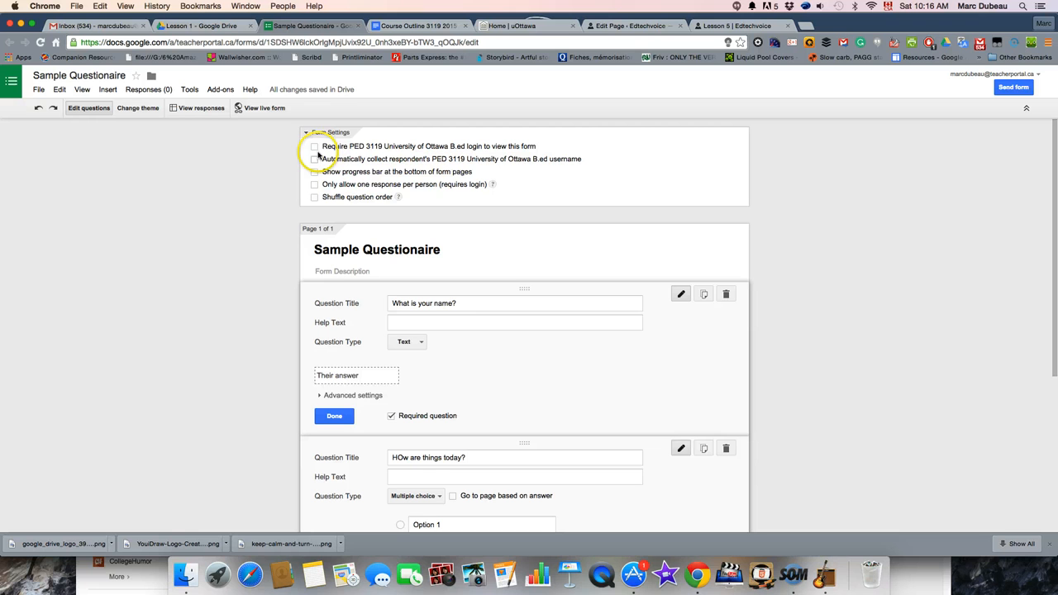
mouse_move(438, 280)
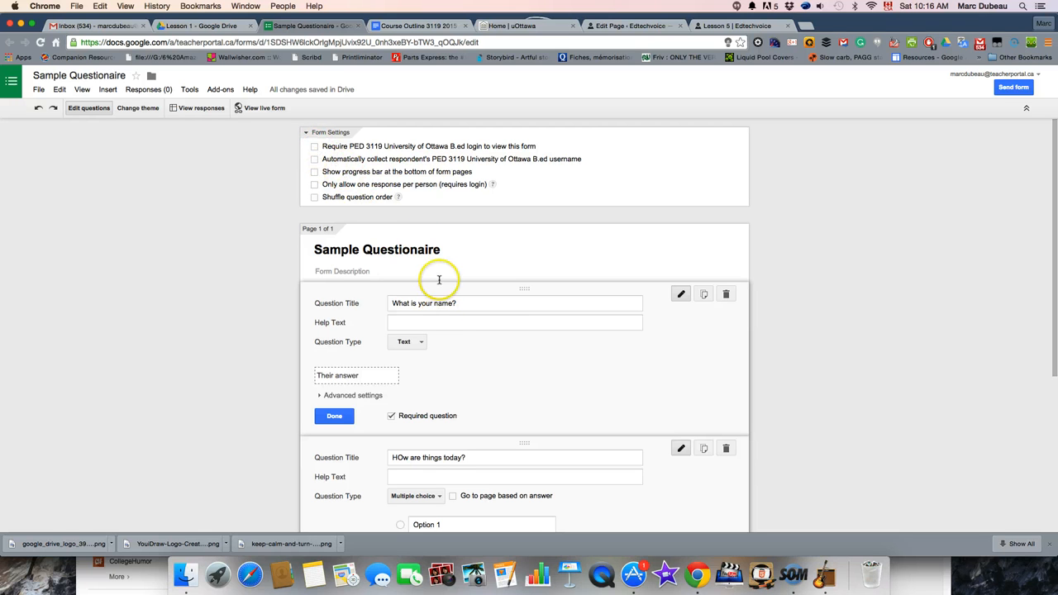
click(421, 272)
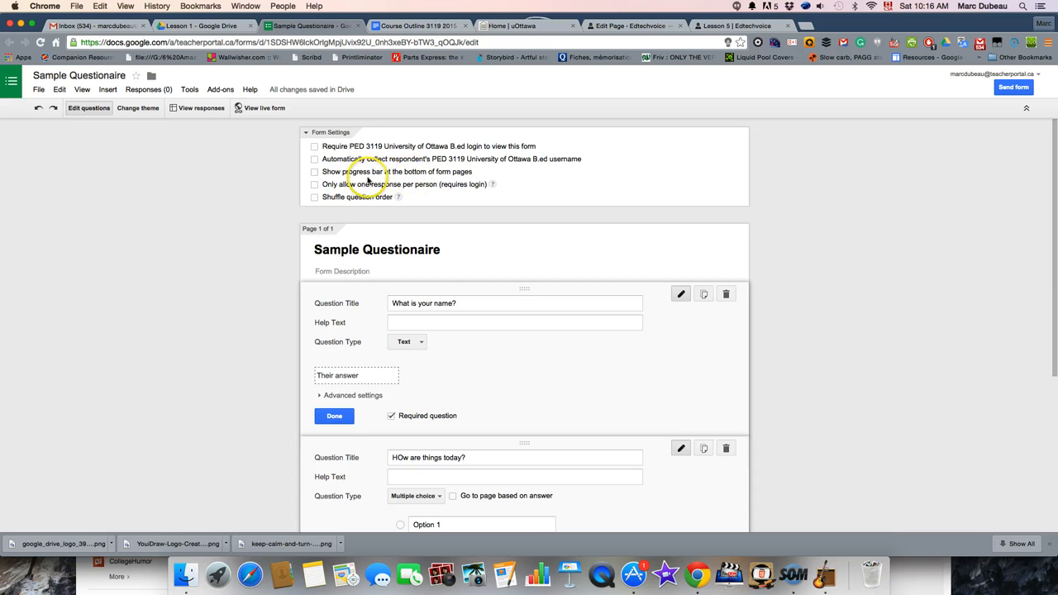
mouse_move(407, 185)
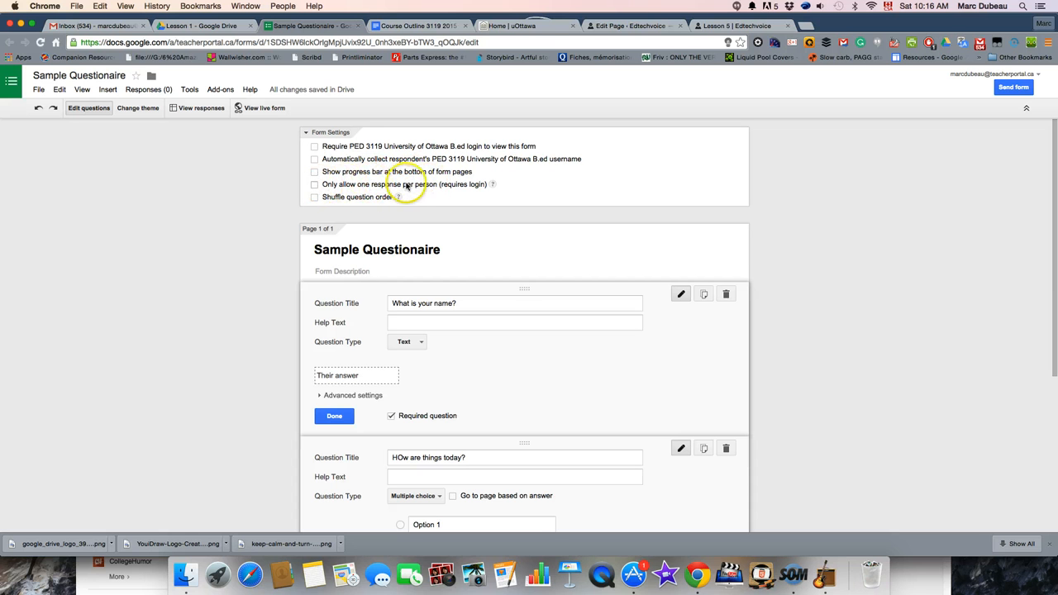
mouse_move(476, 187)
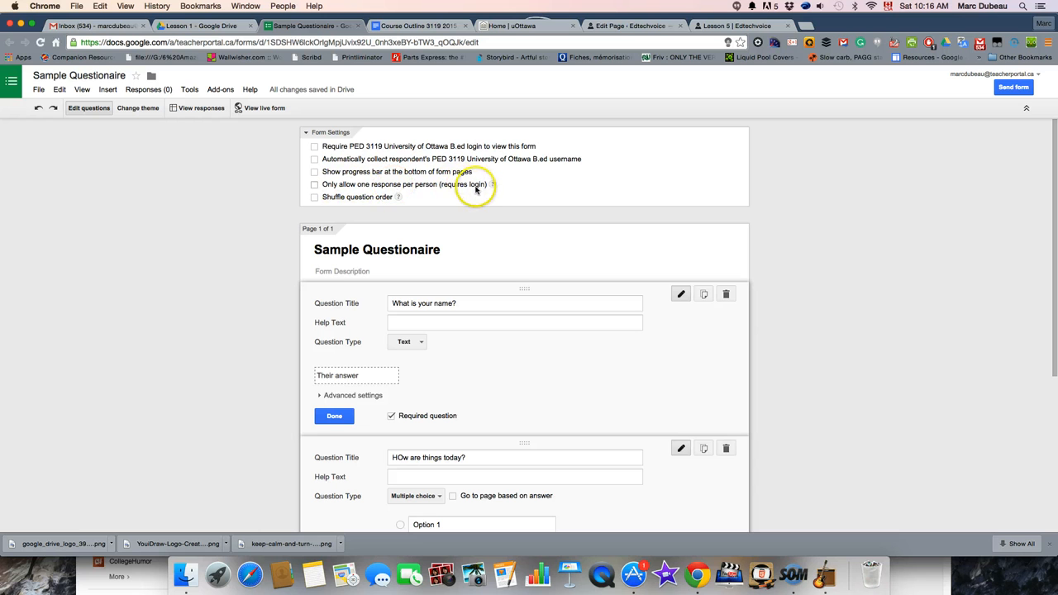
mouse_move(340, 197)
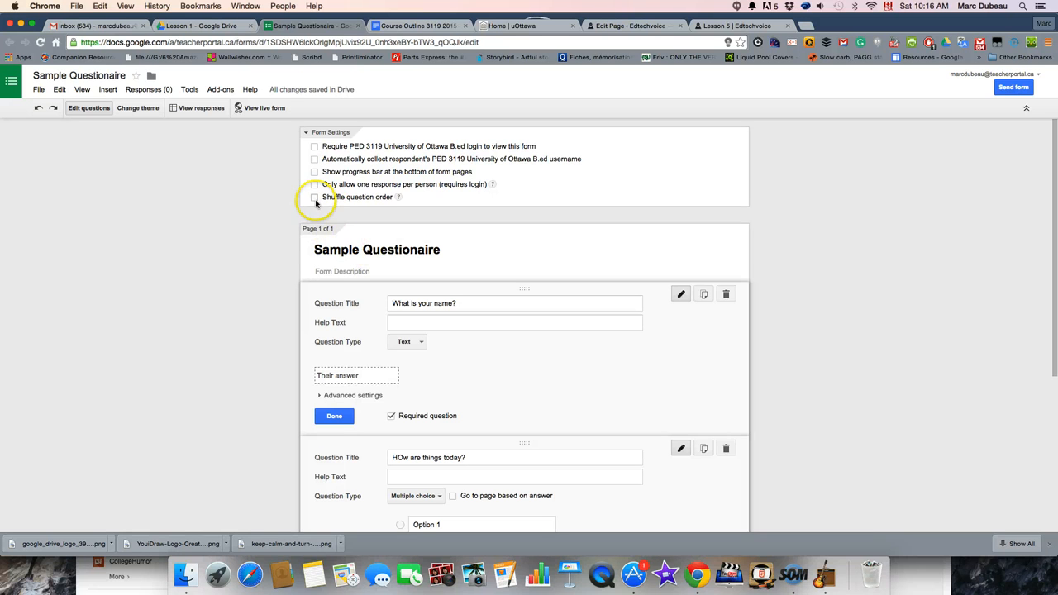
scroll(down, 3)
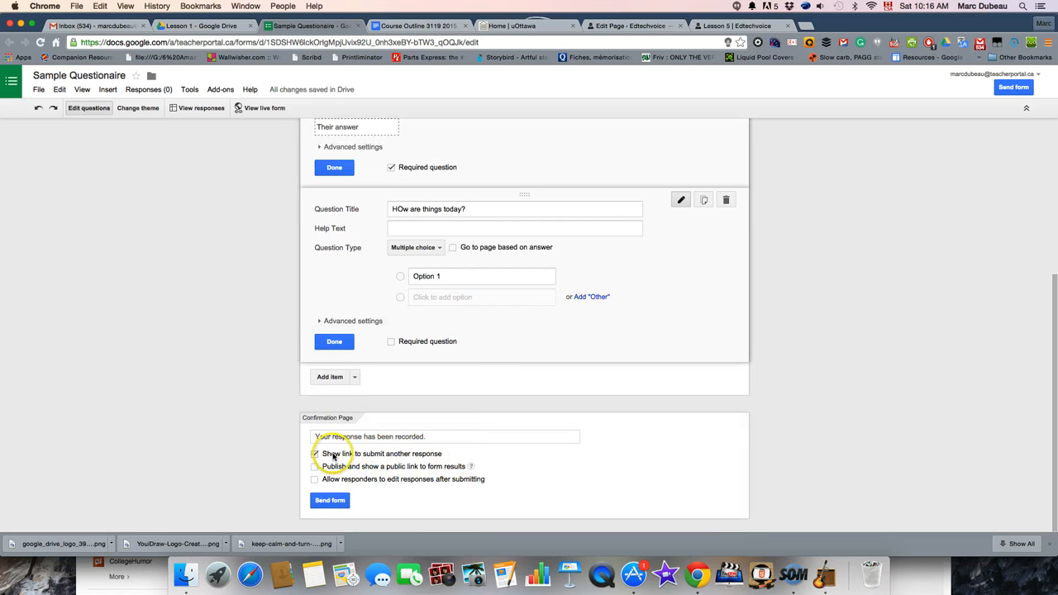
Toggle the 'link to submit another response' setting repeatedly, ending with it off.
click(314, 453)
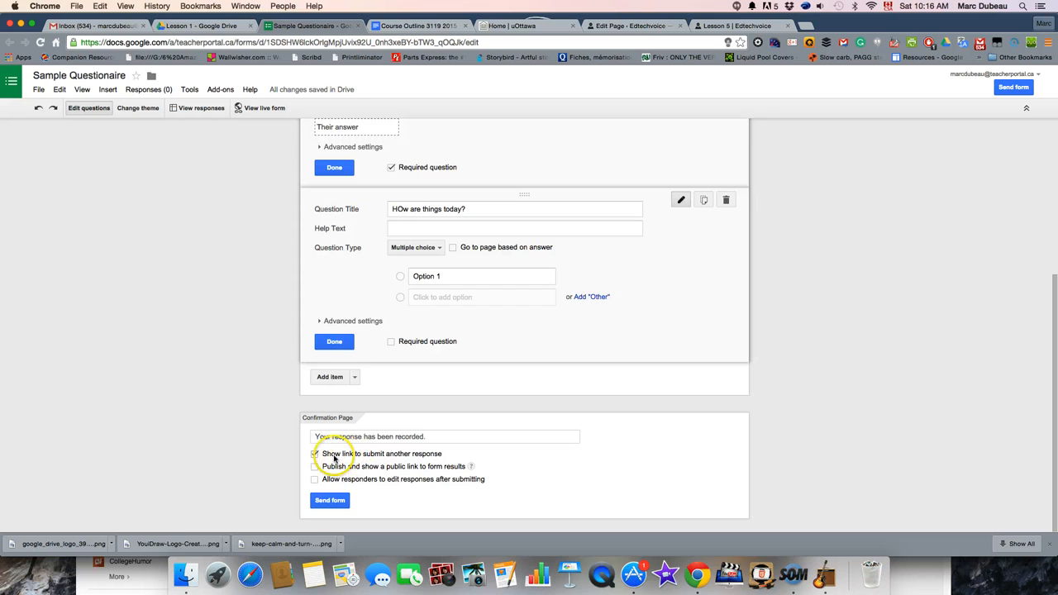
click(314, 453)
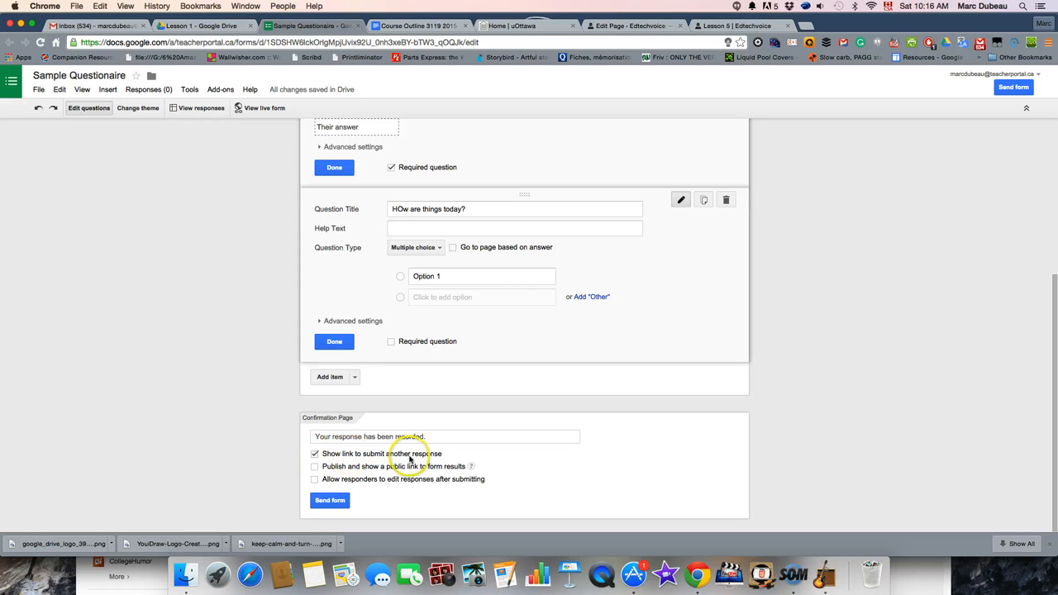
click(315, 453)
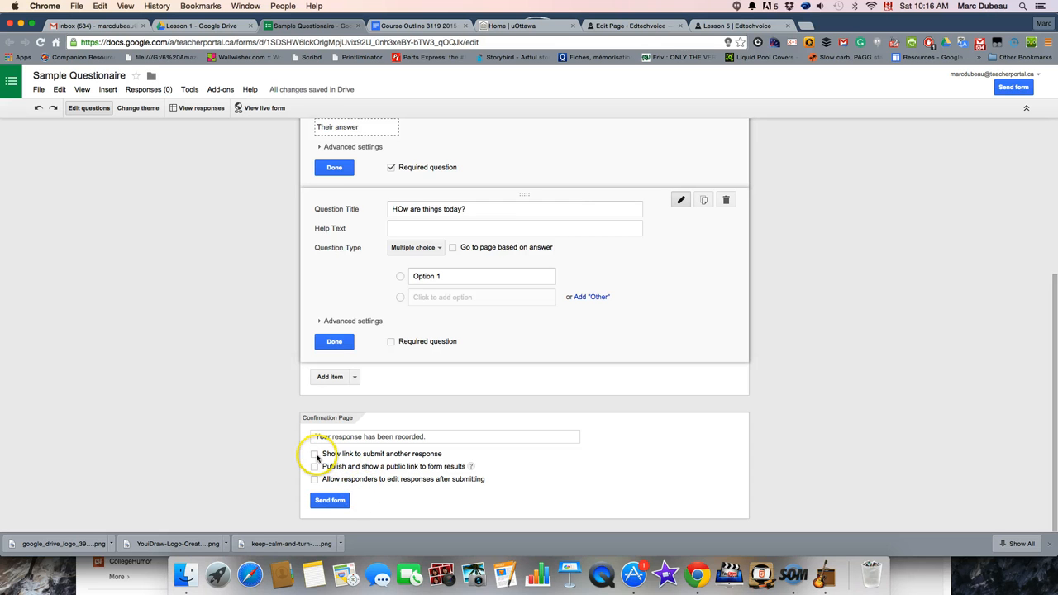
click(315, 454)
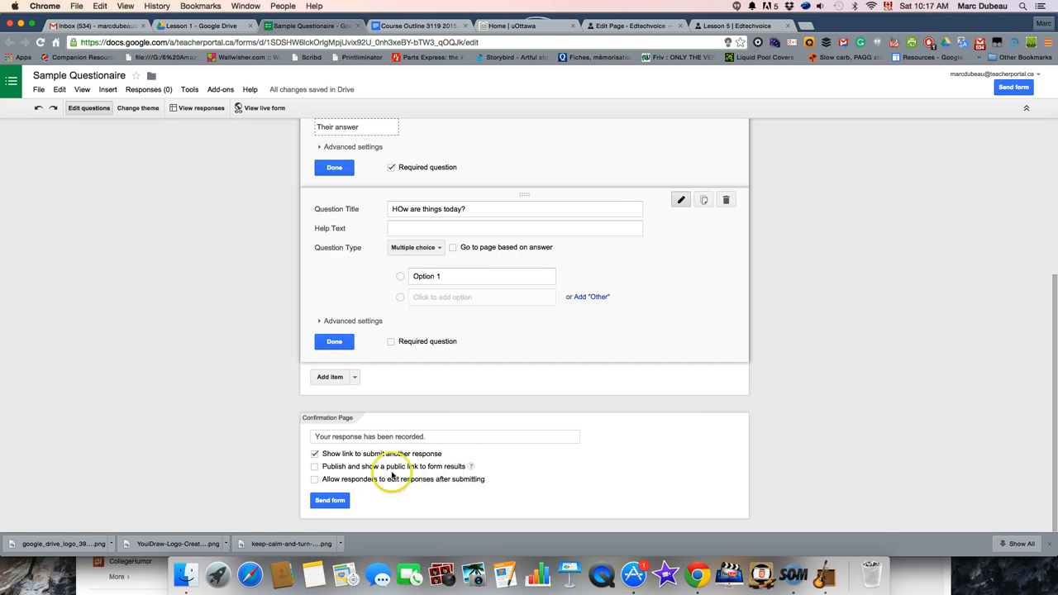
click(315, 454)
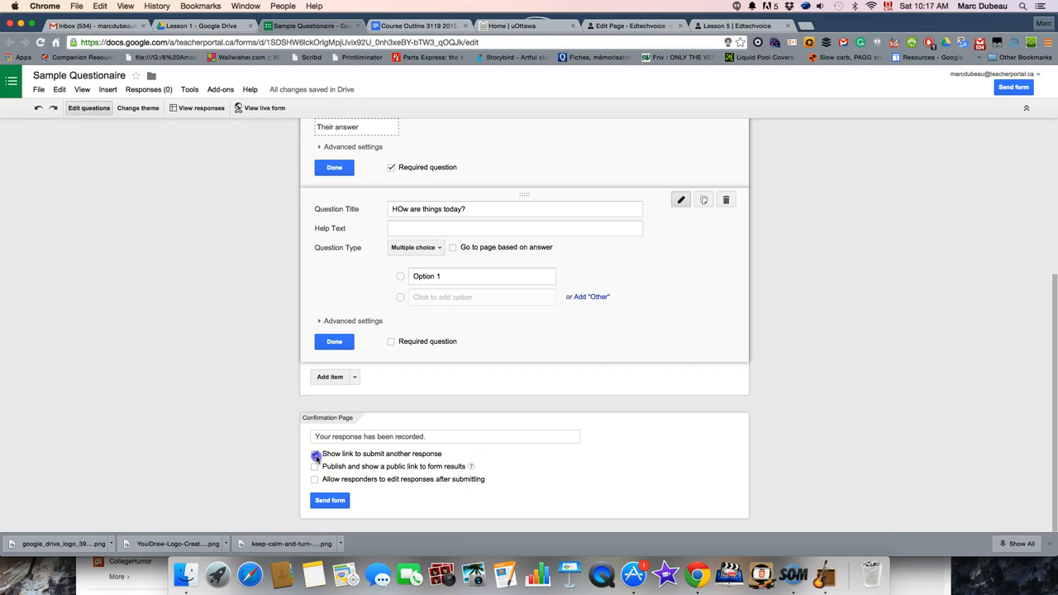
Toggle publishing results and editing responses after submit, leaving both off.
click(314, 467)
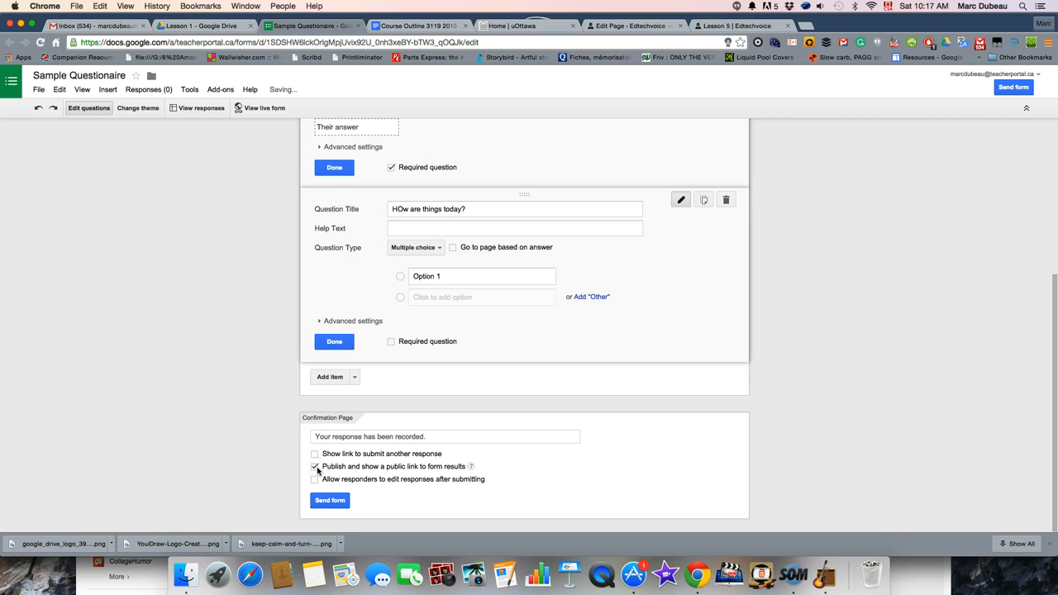
click(315, 467)
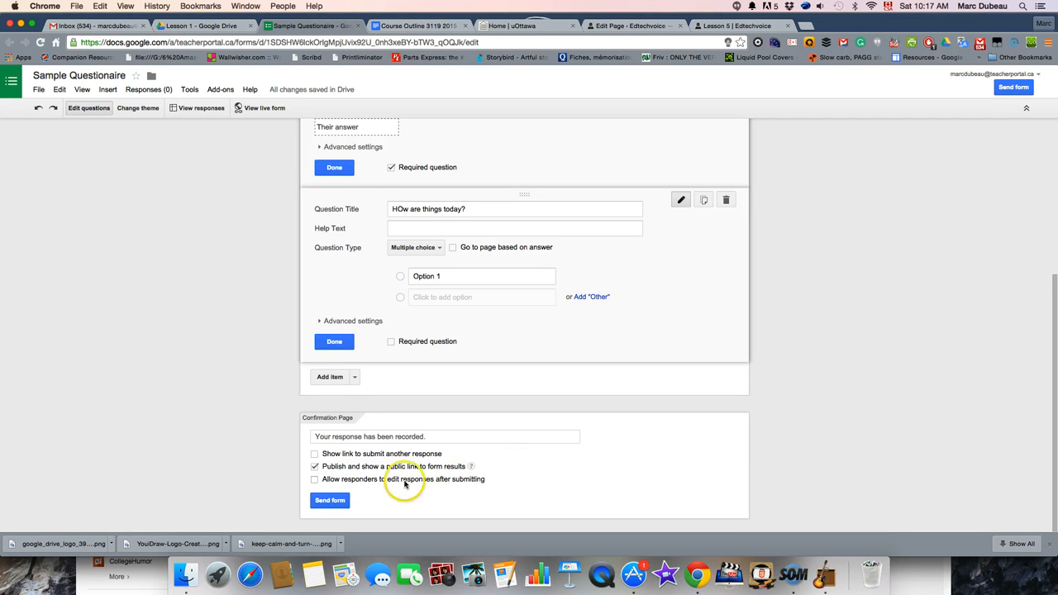
click(315, 466)
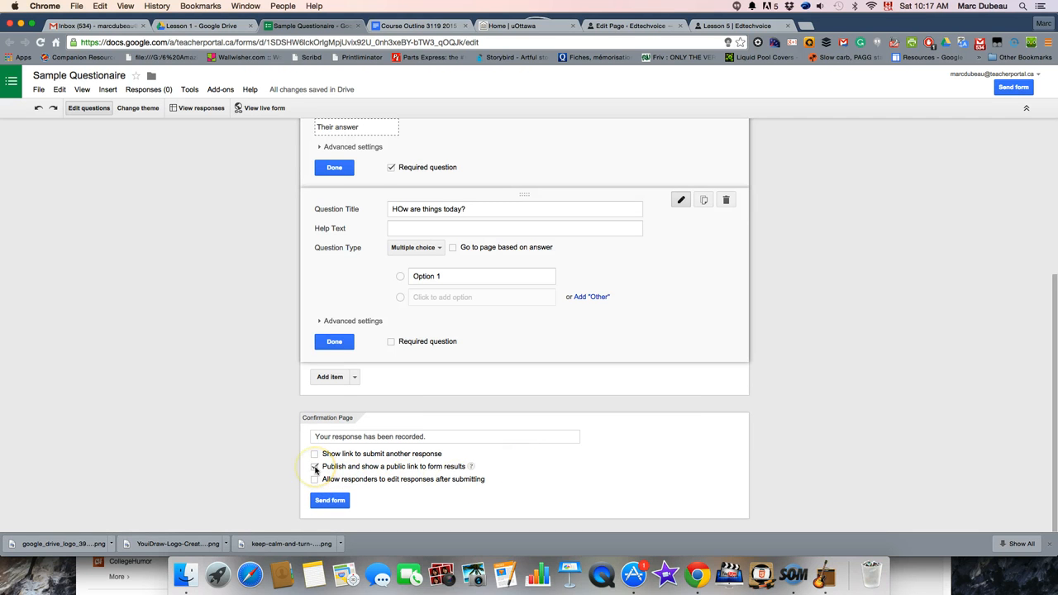
click(315, 466)
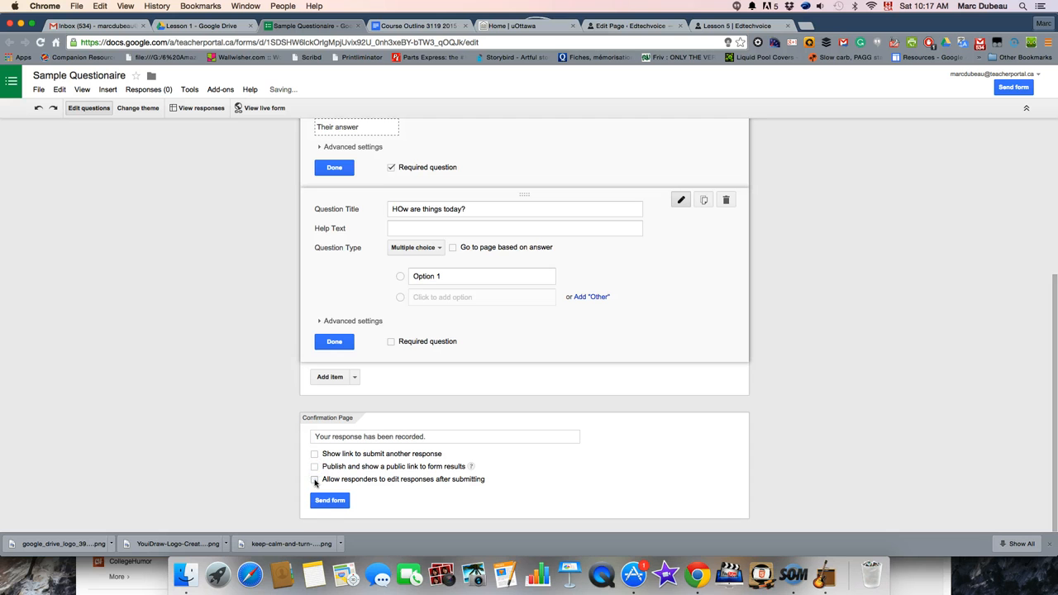
click(314, 480)
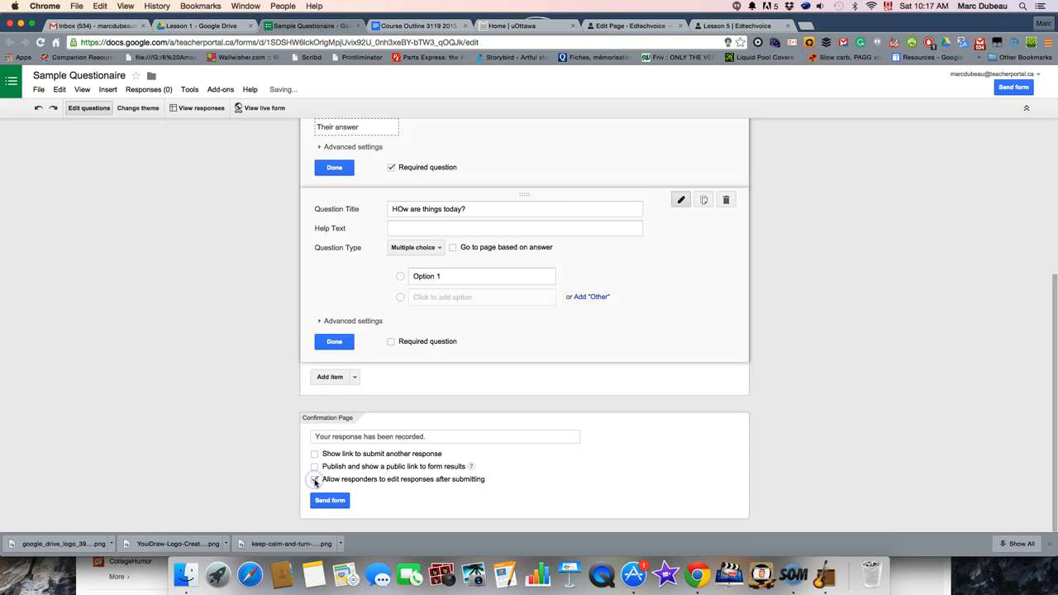
click(315, 479)
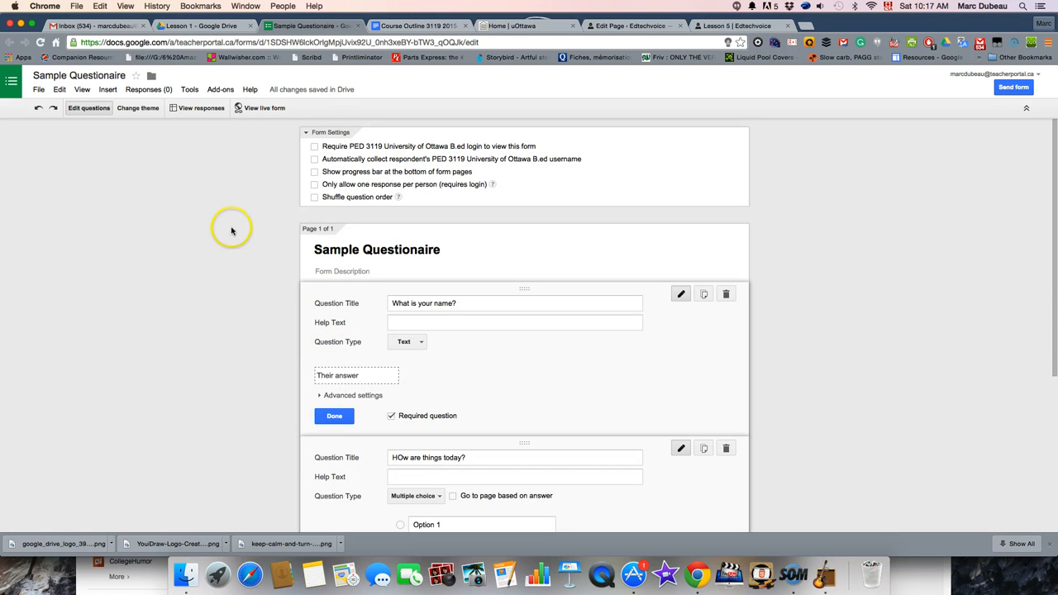
Apply the Classic Ornamental theme, then preview the live form in a tab and close it.
click(138, 108)
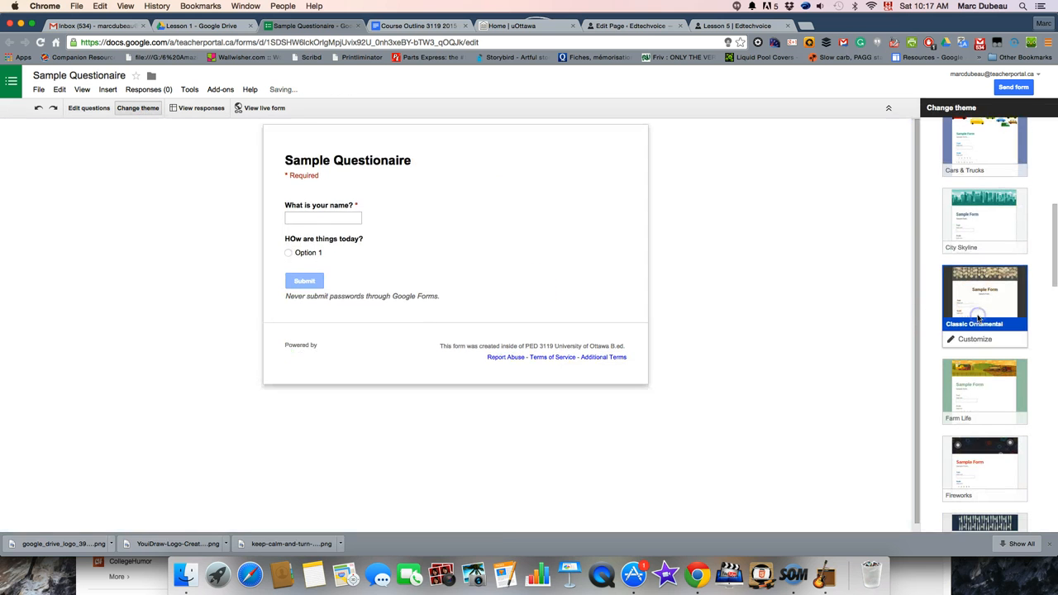
click(984, 297)
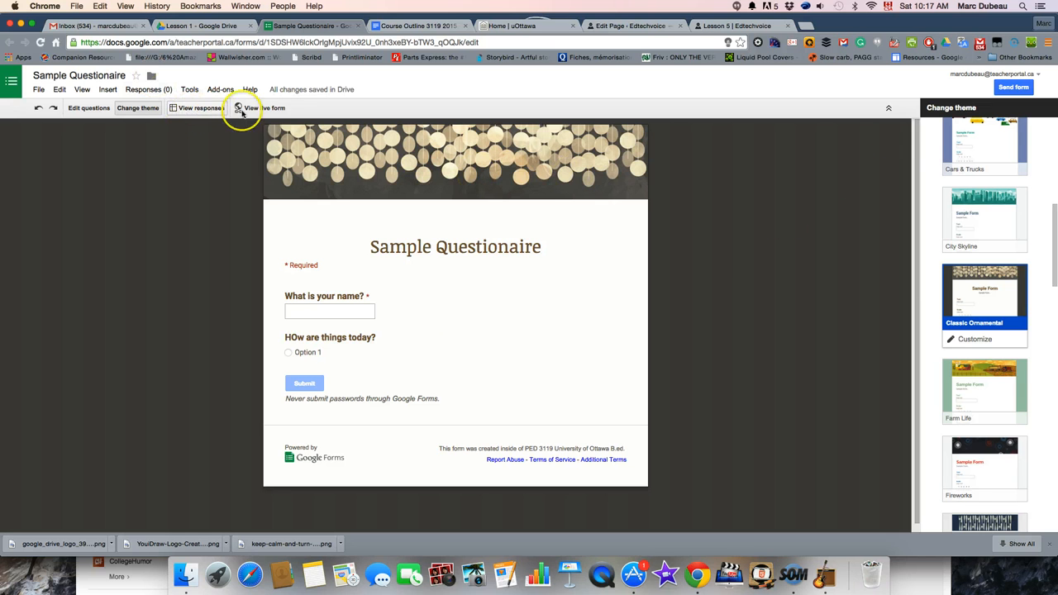
click(265, 107)
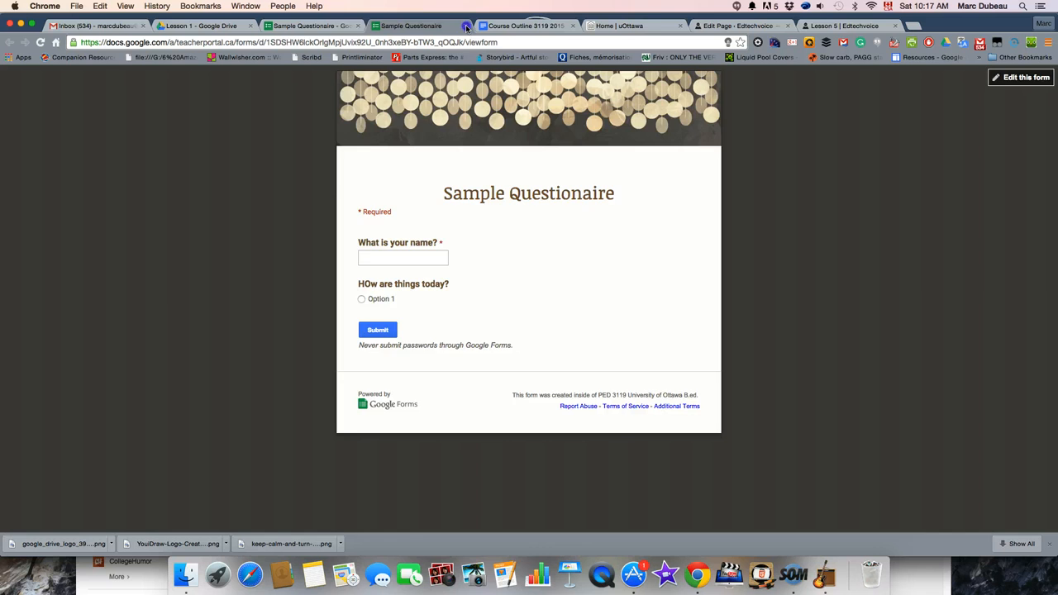
click(199, 25)
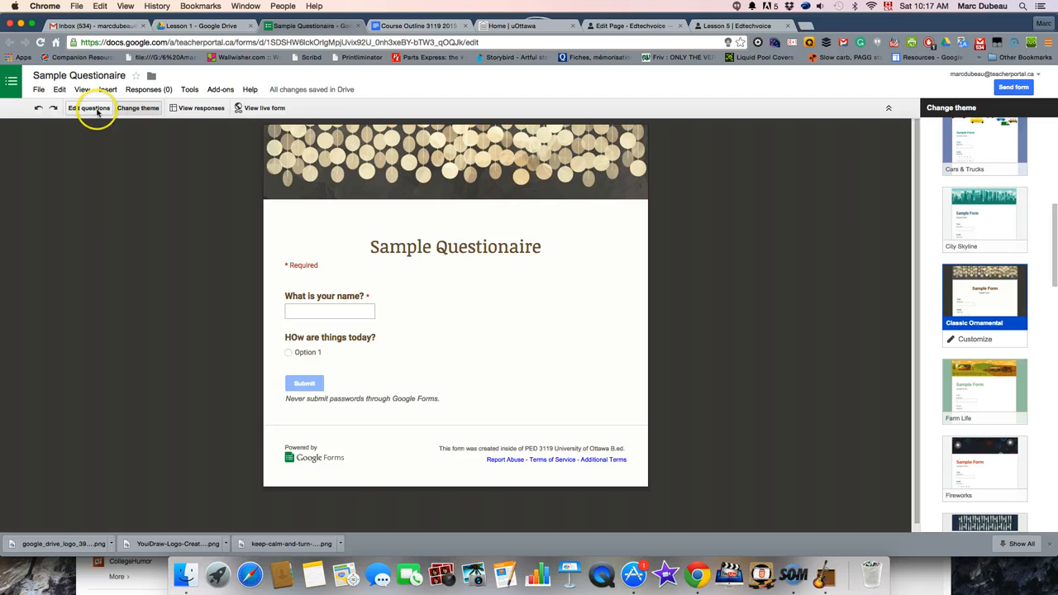
Return to question editing and set the response destination to a new spreadsheet.
click(89, 108)
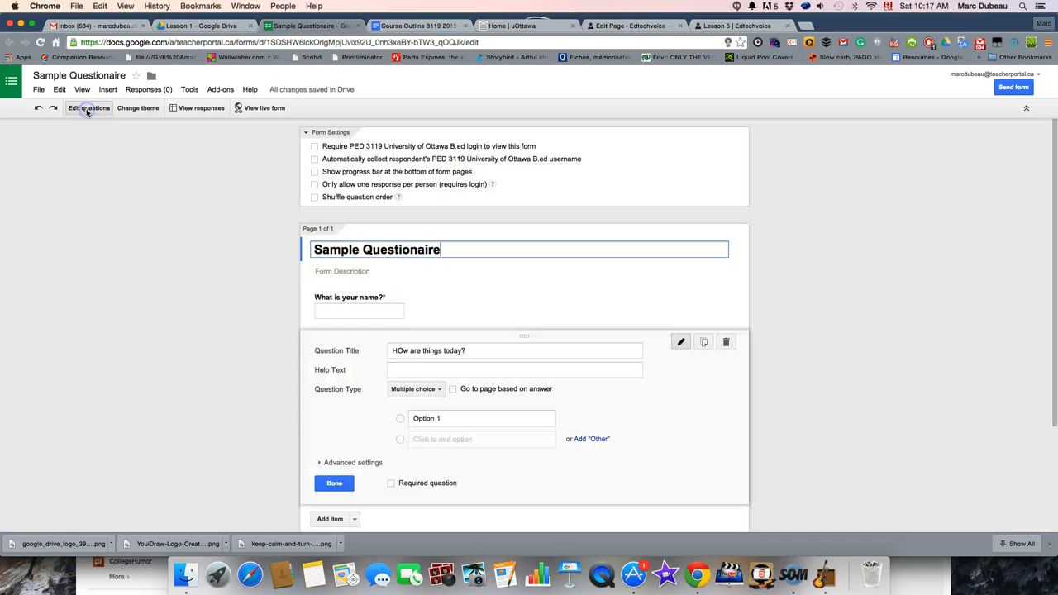
click(148, 90)
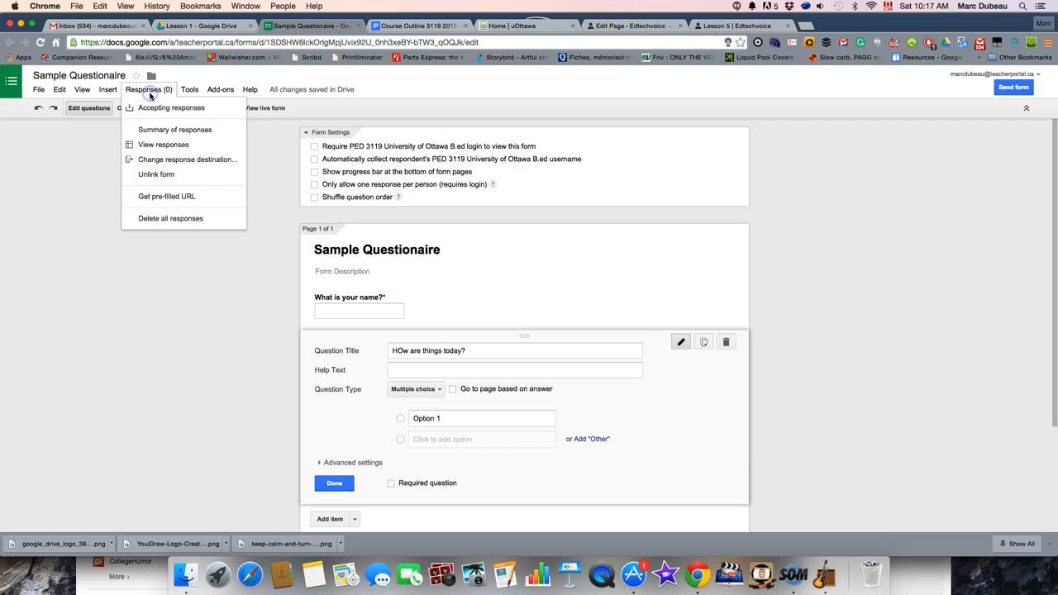
mouse_move(173, 159)
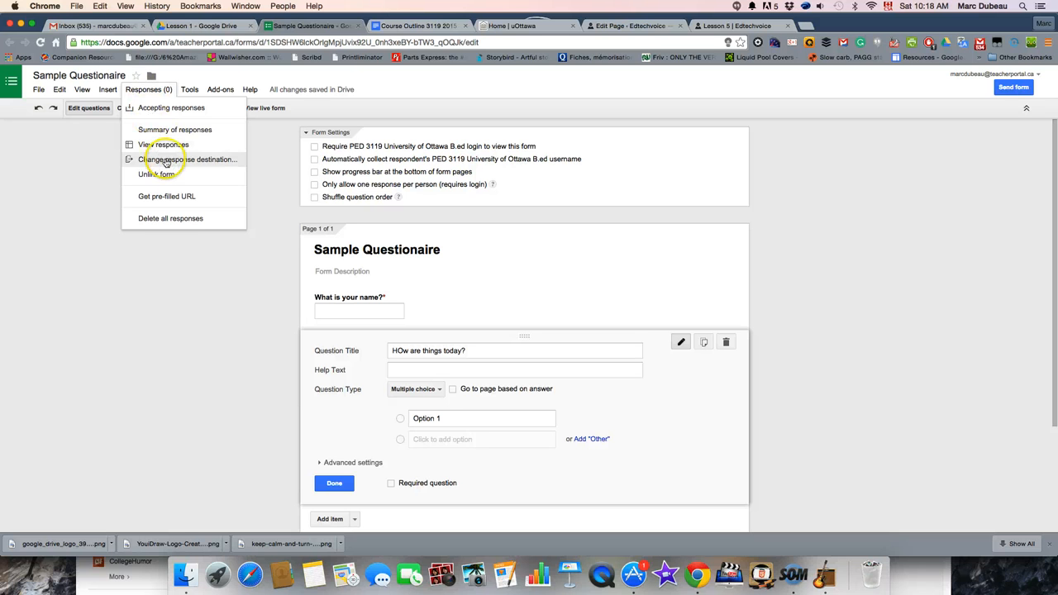
click(188, 160)
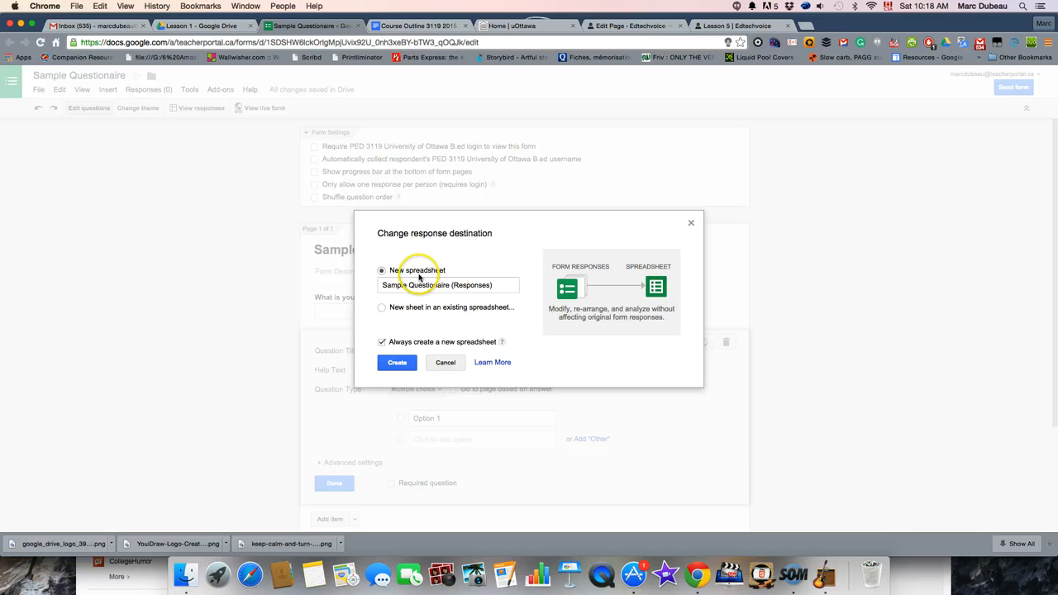
mouse_move(444, 287)
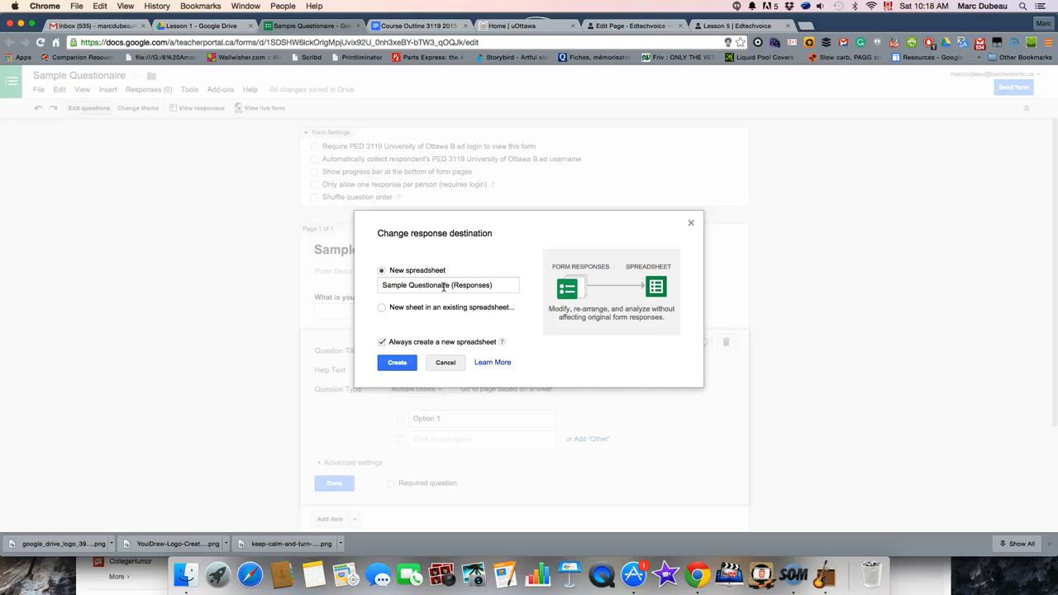
click(397, 362)
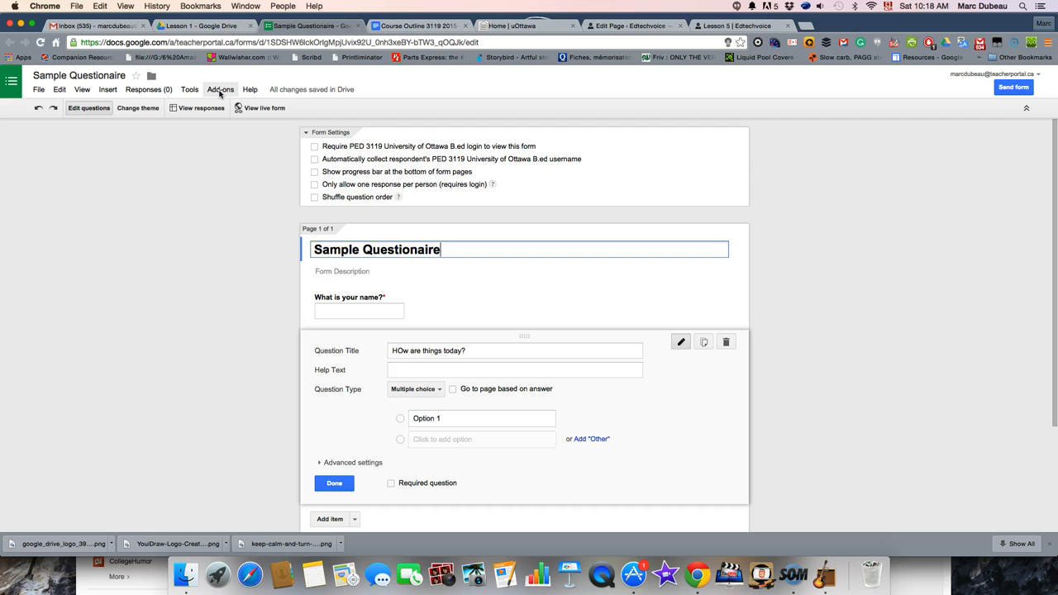
Open and scroll the form's Get add-ons gallery, then switch to the Lesson 1 Drive tab.
click(220, 90)
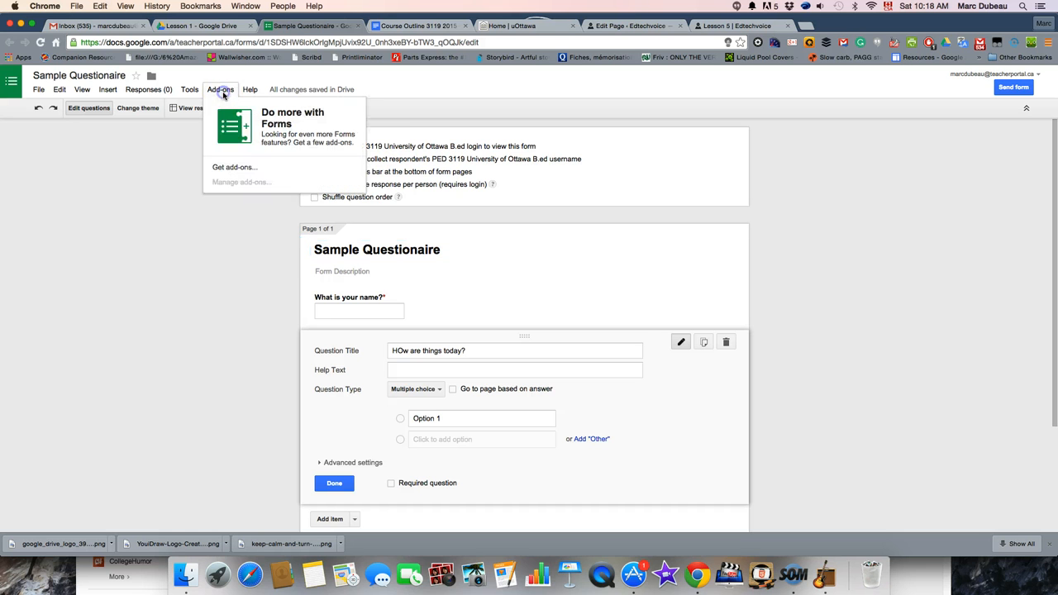
click(235, 167)
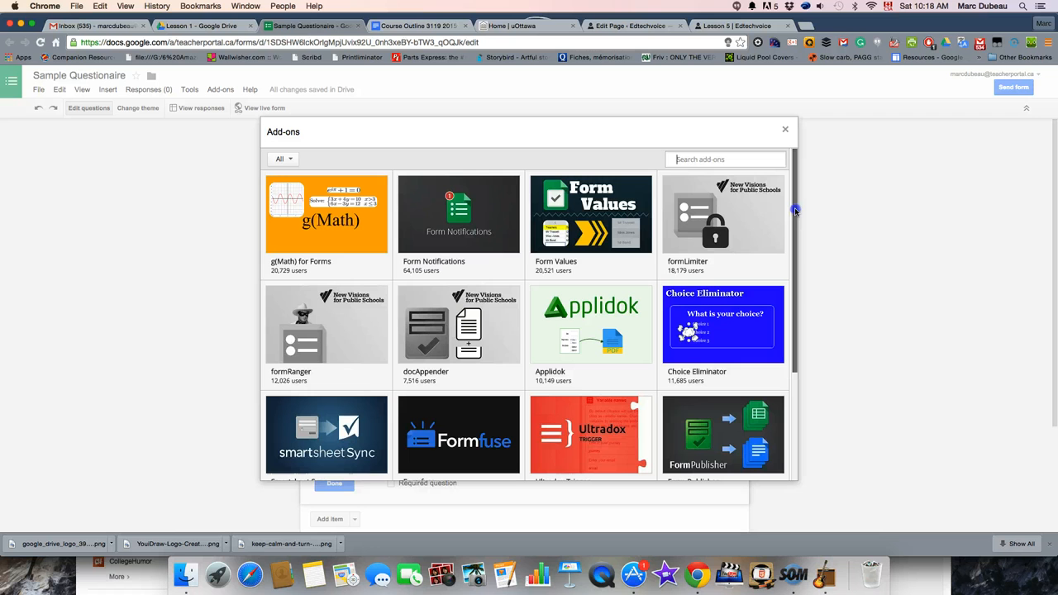
scroll(down, 3)
text(doctopus)
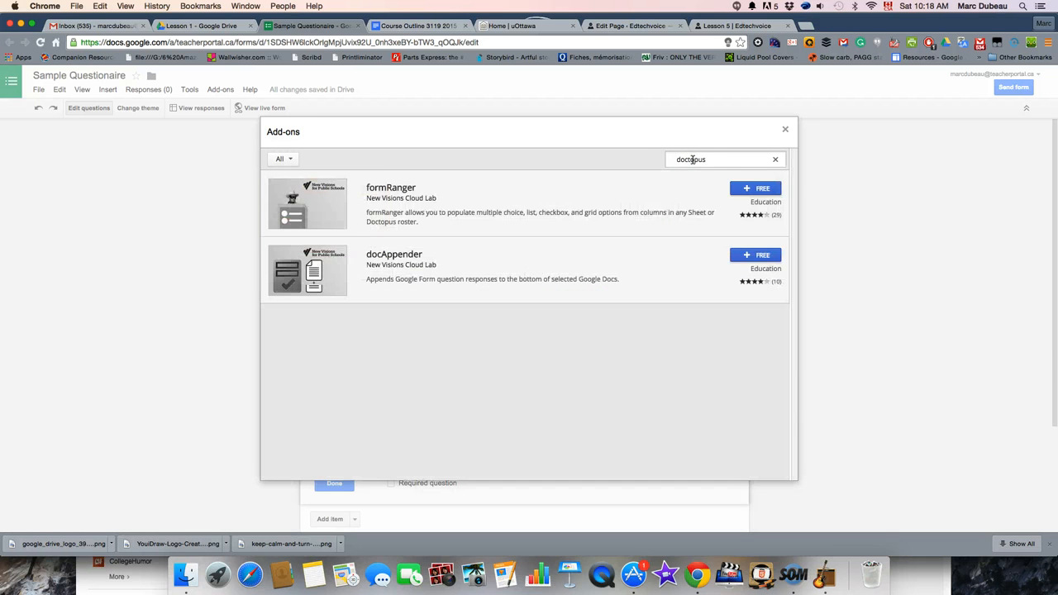
mouse_move(771, 162)
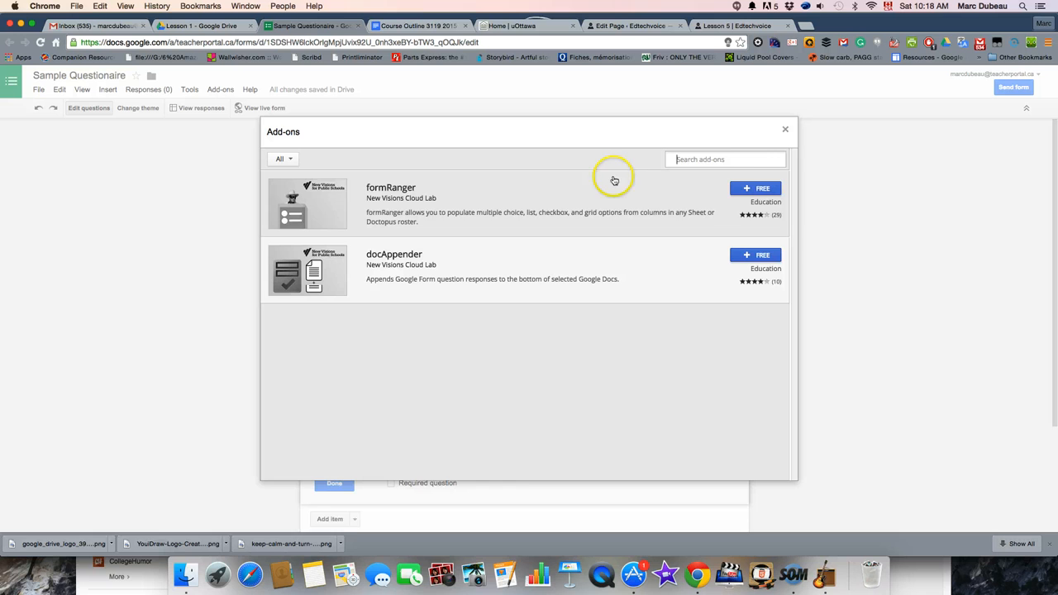
click(785, 129)
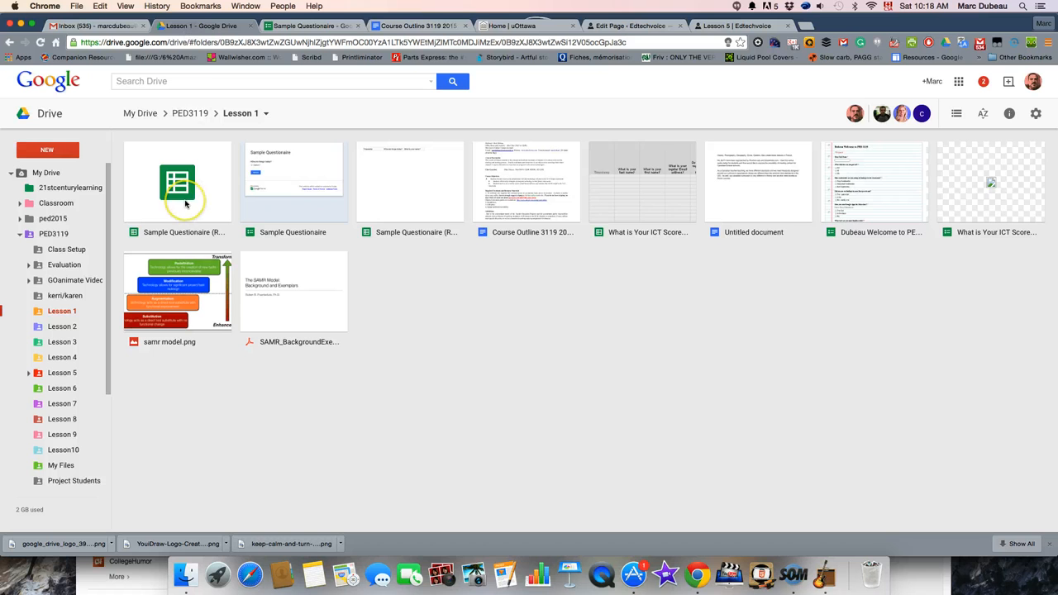
Open the Sample Questionaire (Responses) spreadsheet from the Lesson 1 folder.
double_click(177, 181)
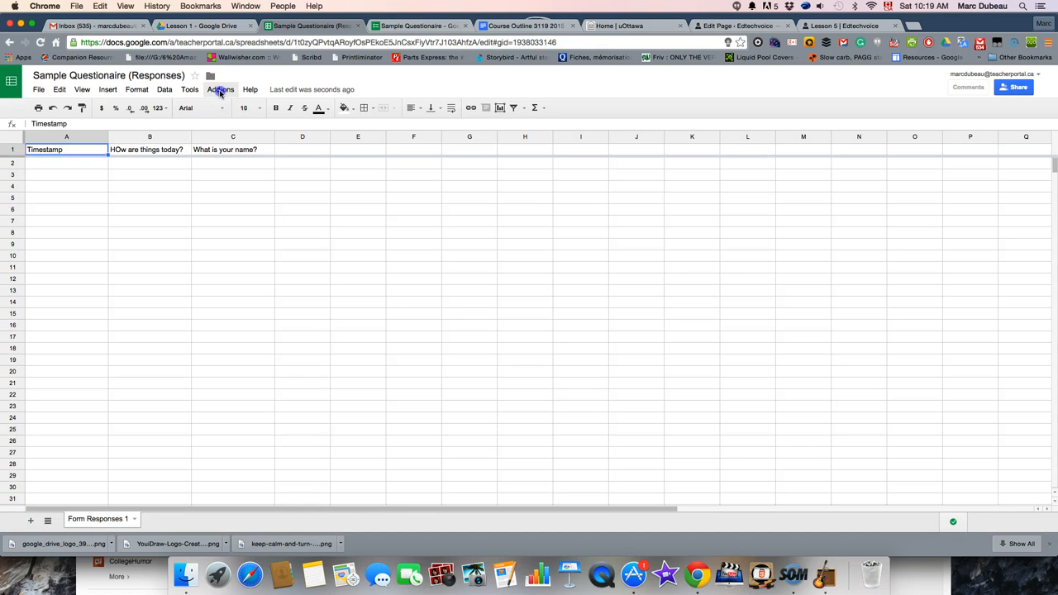
Scroll through the Sheets add-on gallery, then open and scroll the form's add-on gallery.
click(220, 89)
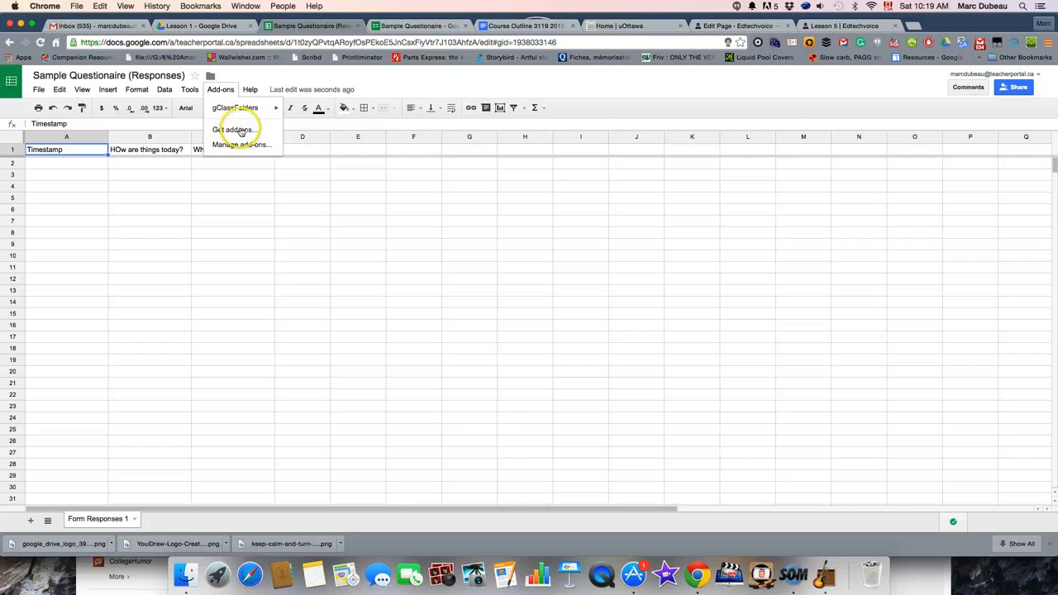
click(234, 129)
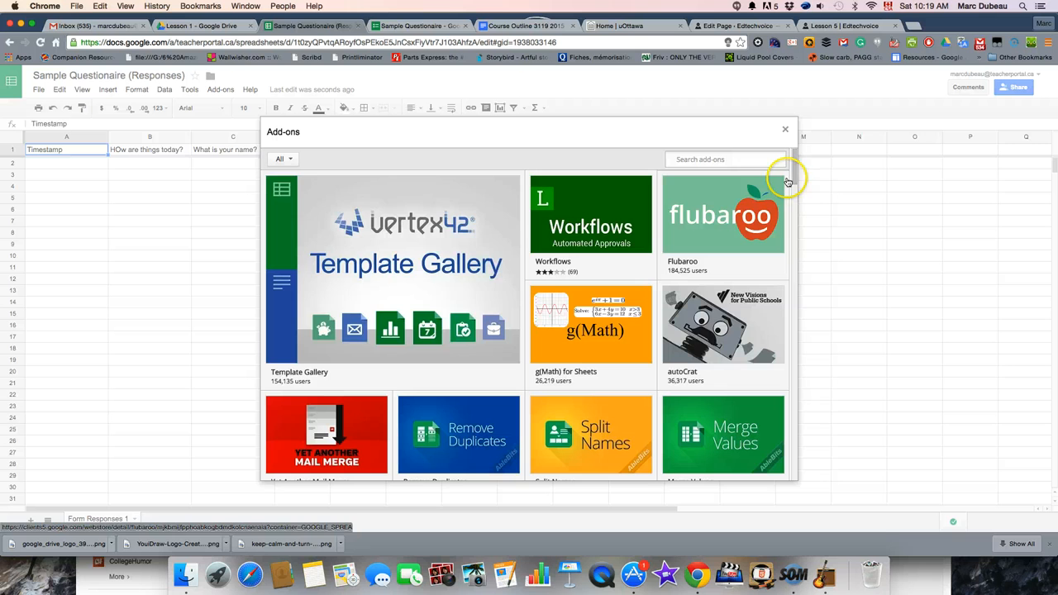
scroll(down, 3)
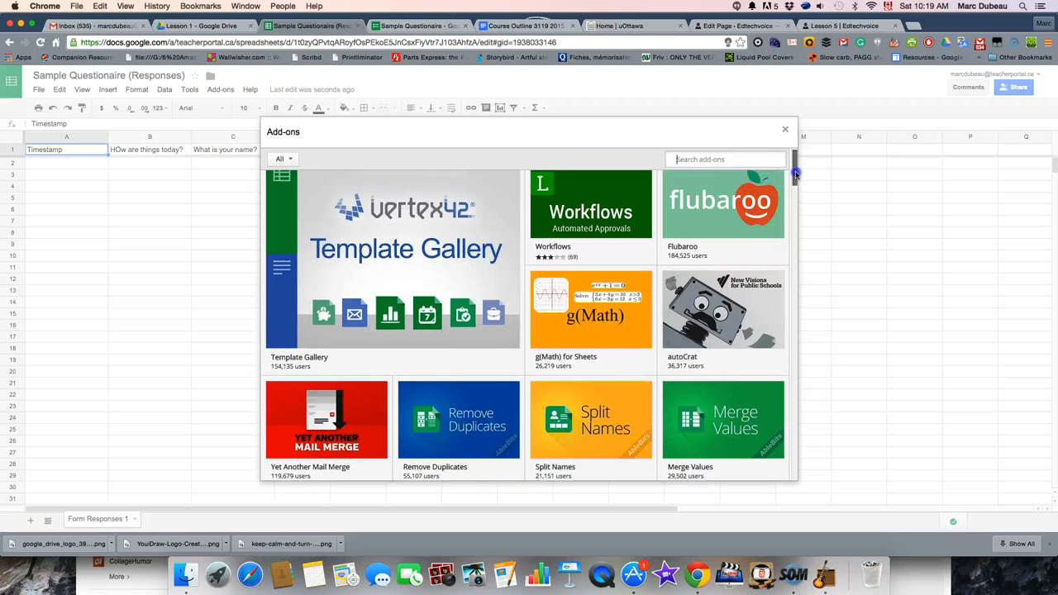
scroll(down, 3)
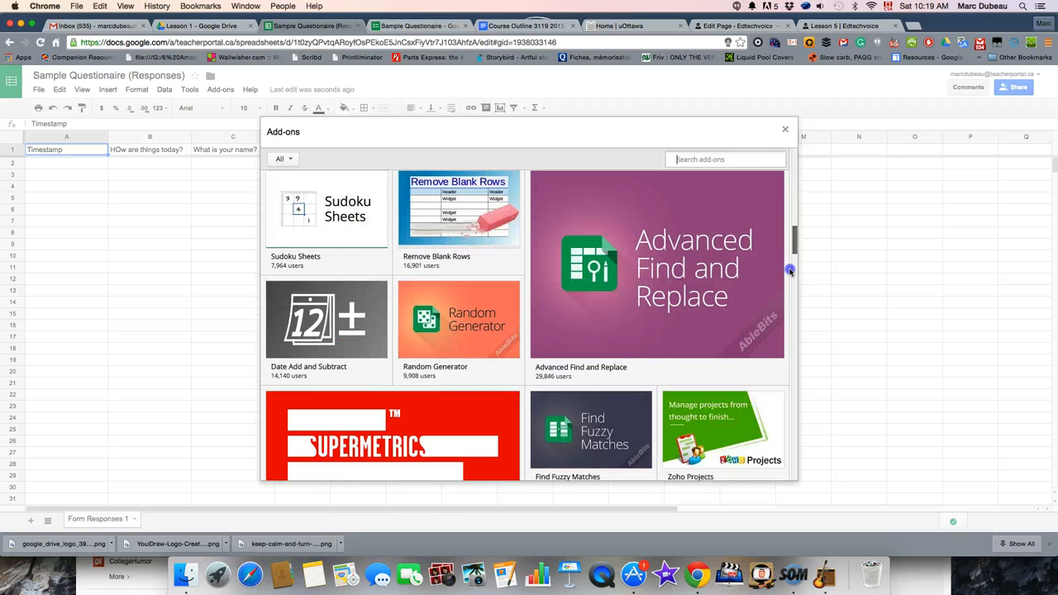
scroll(down, 3)
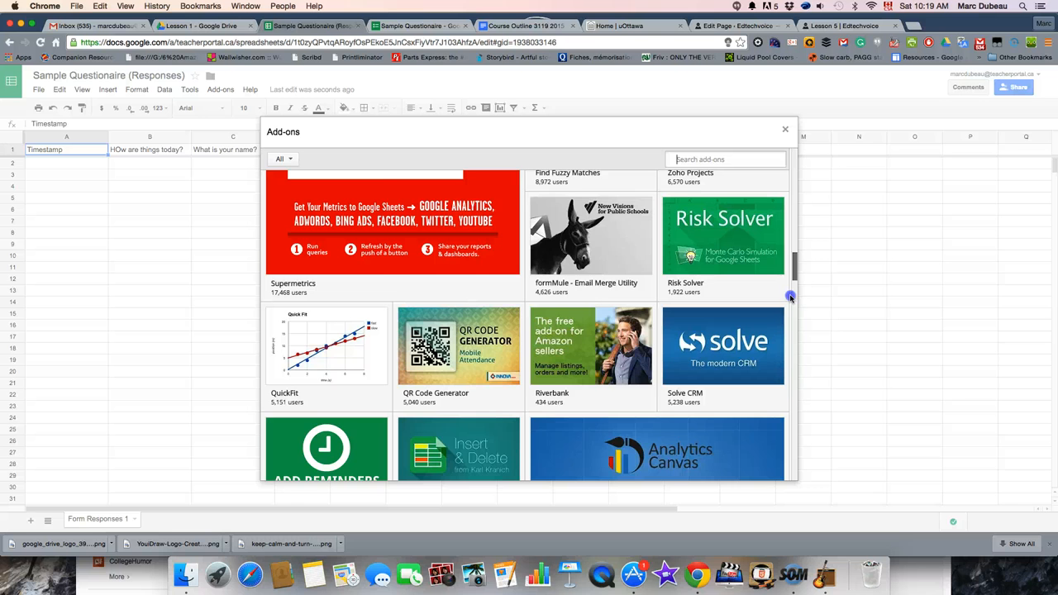
scroll(down, 3)
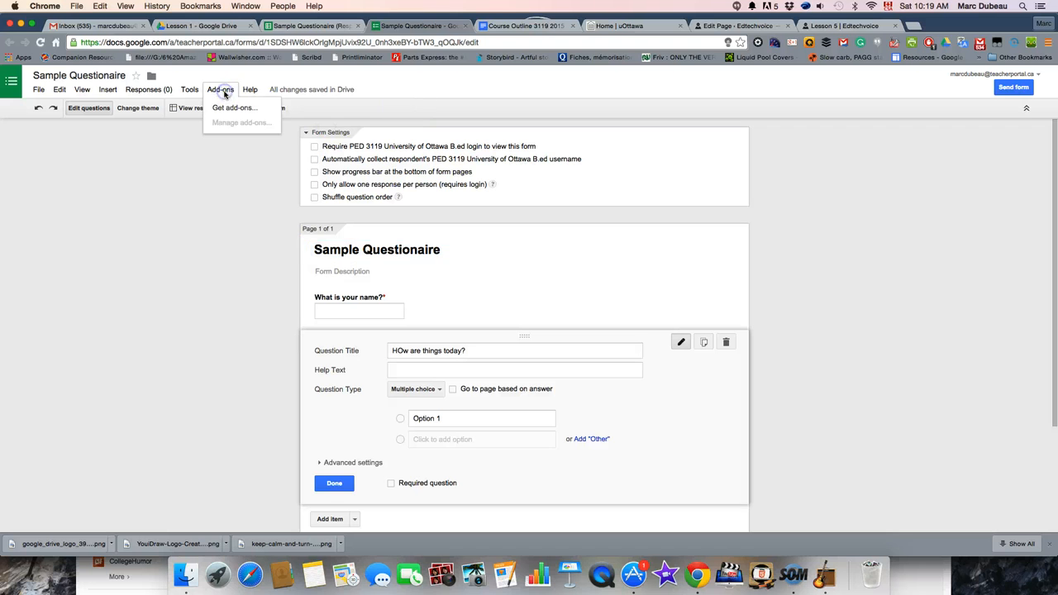
click(234, 108)
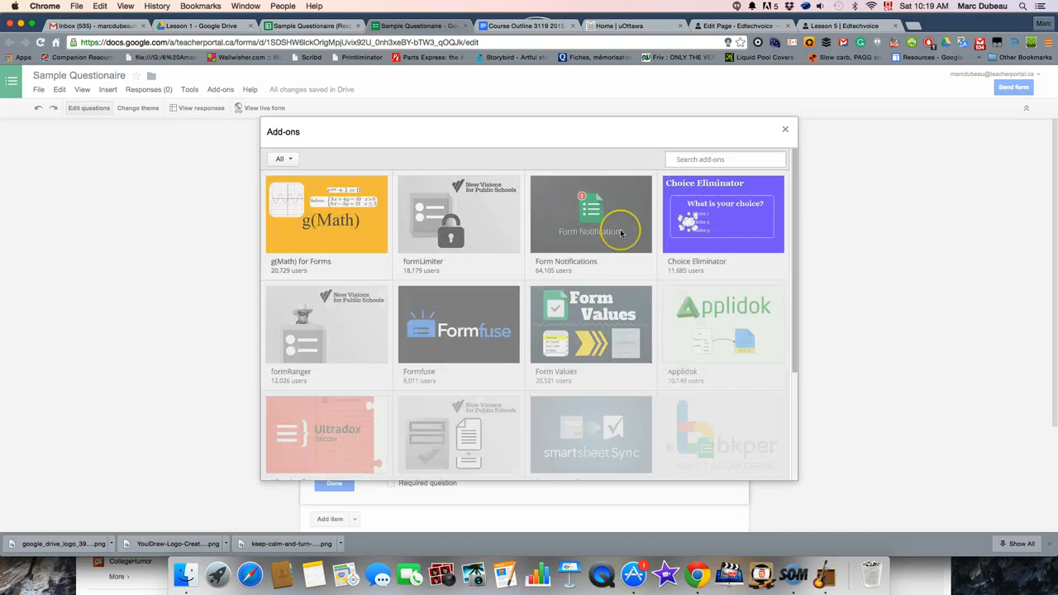
scroll(down, 3)
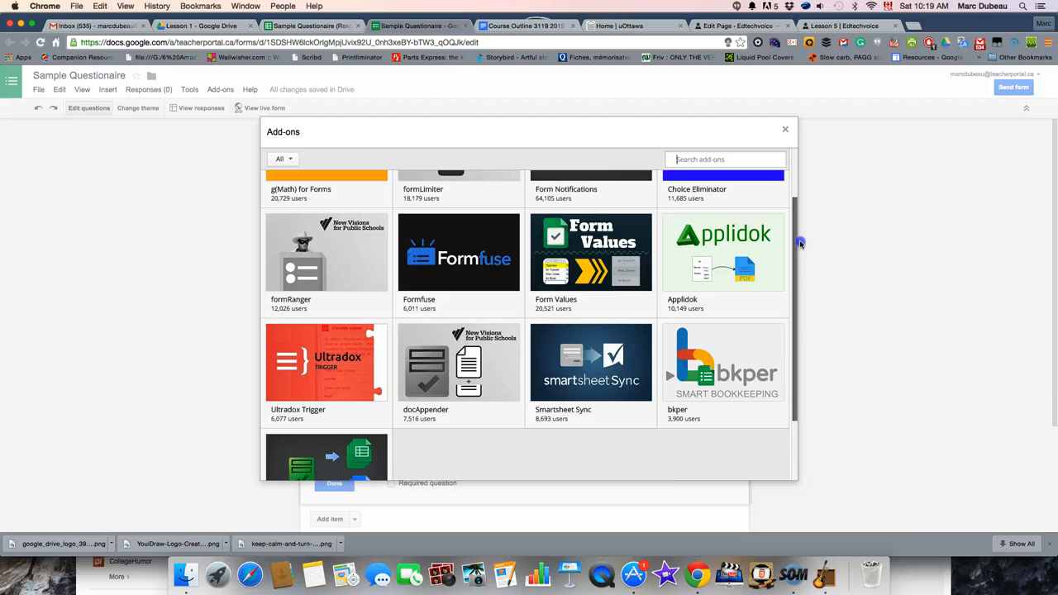